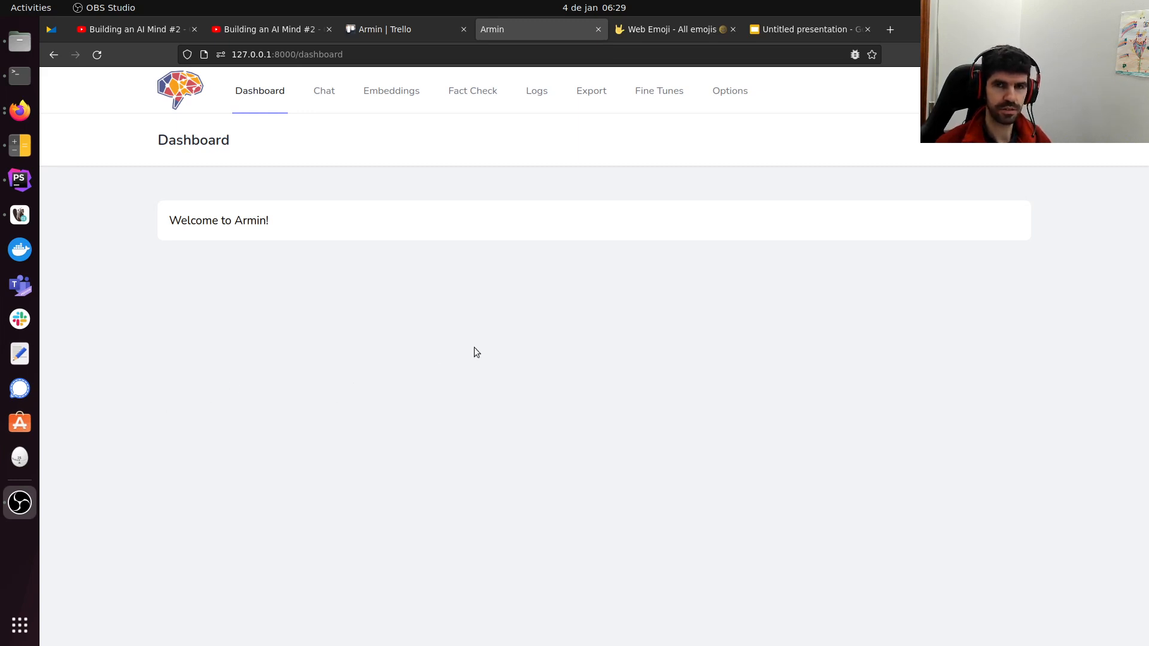
mouse_move(503, 365)
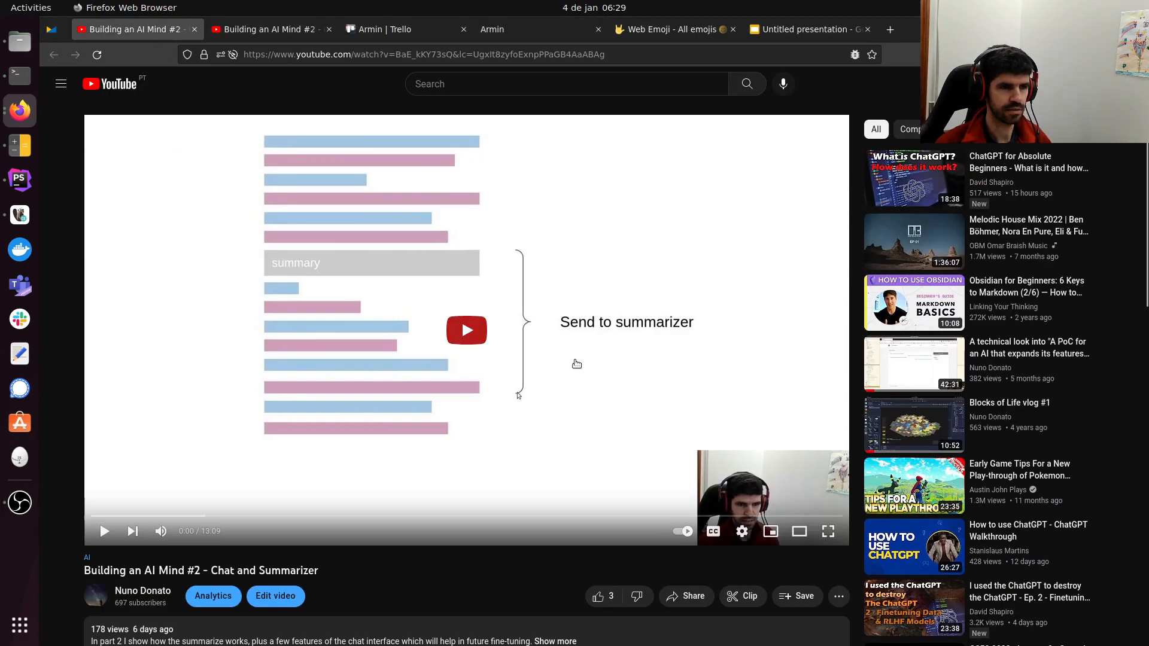
scroll(down, 3)
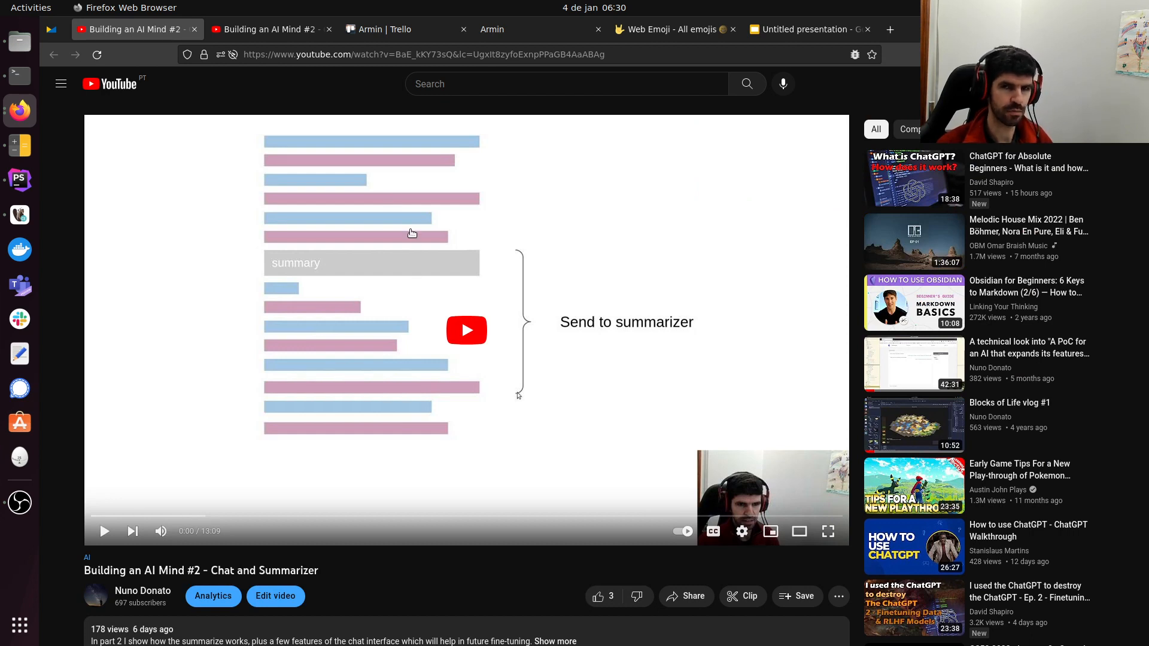
mouse_move(376, 271)
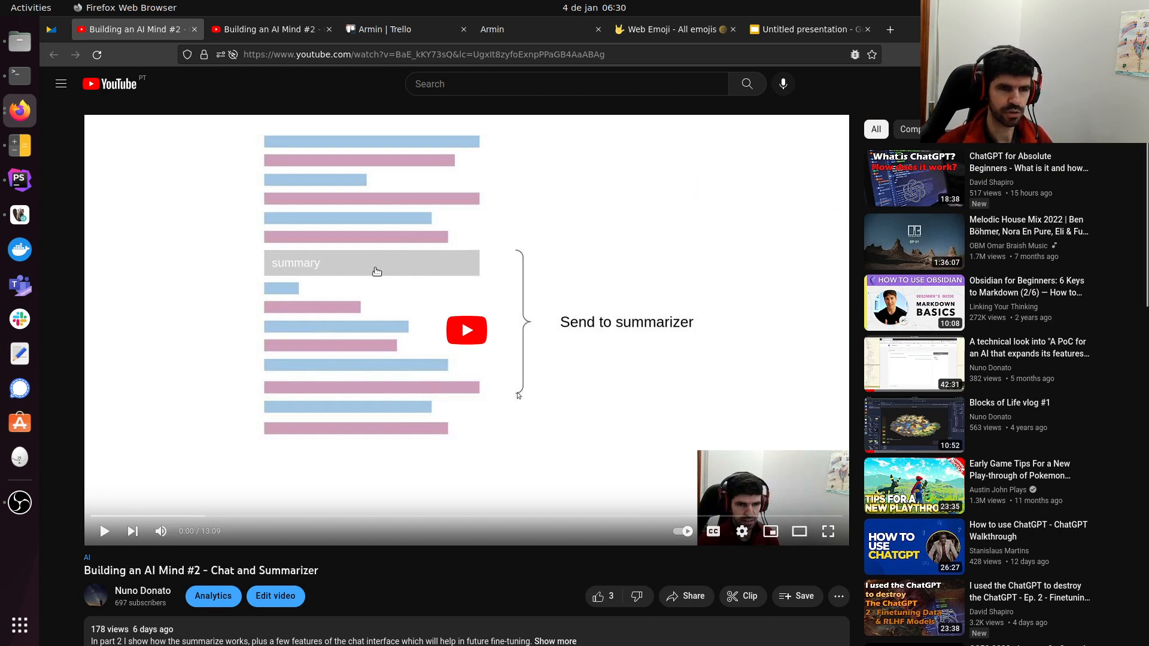
mouse_move(285, 383)
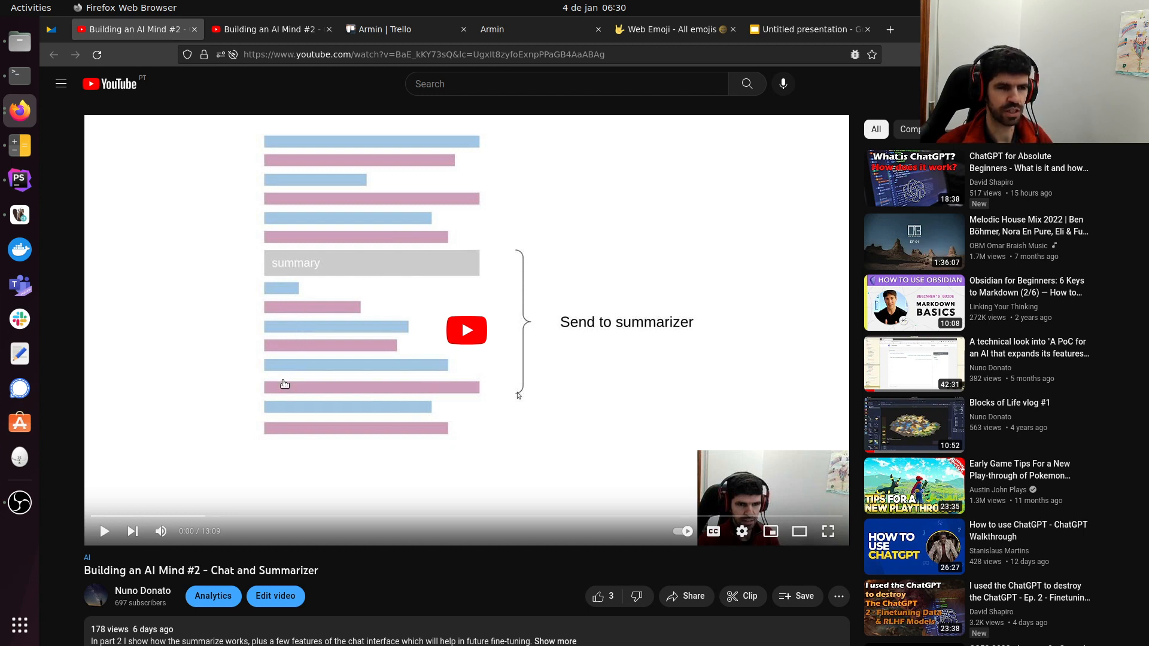
Switch to PhpStorm and open the data/prompts/chat.txt prompt template.
click(19, 179)
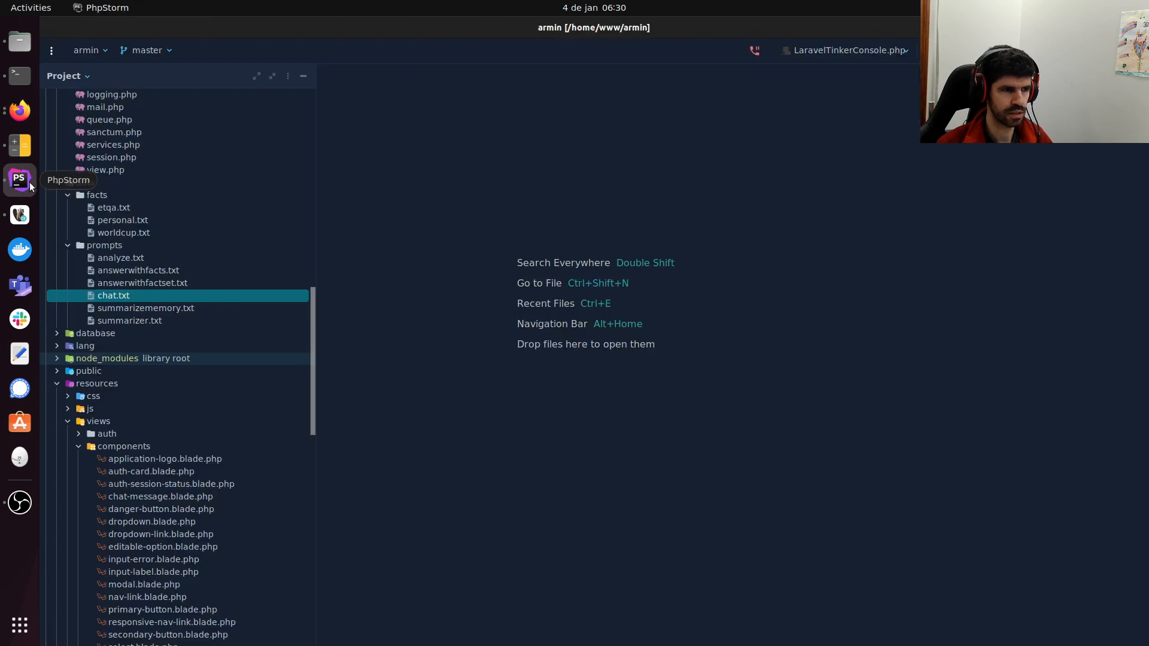
double_click(113, 294)
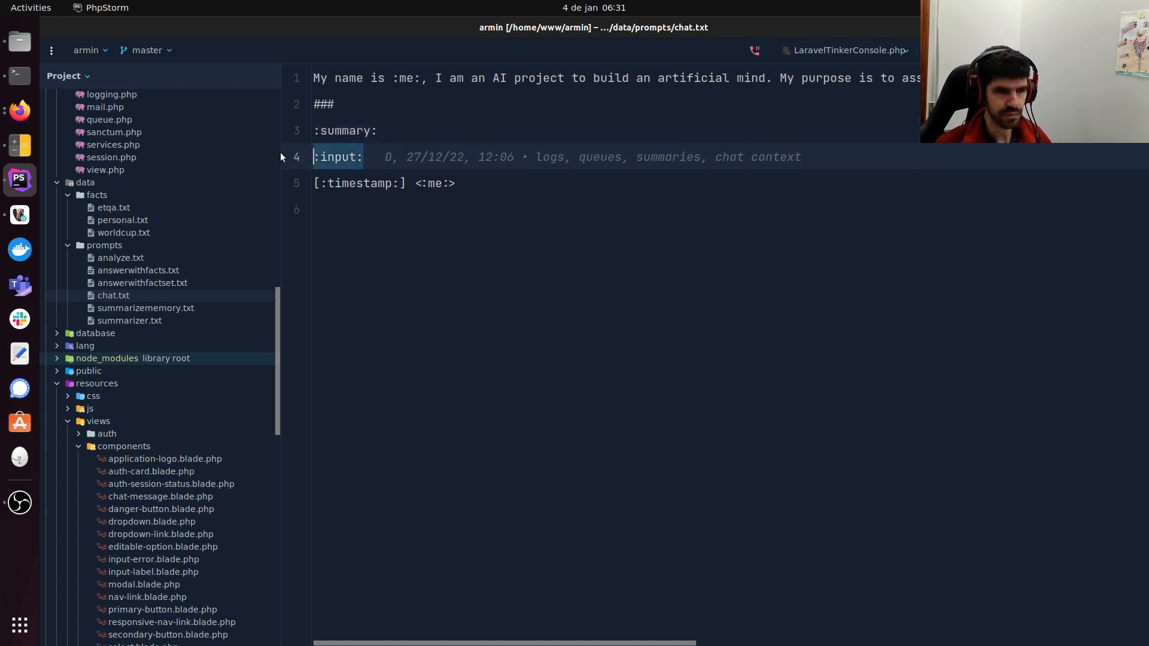
Highlight the :summary: placeholder in the chat.txt template.
click(363, 157)
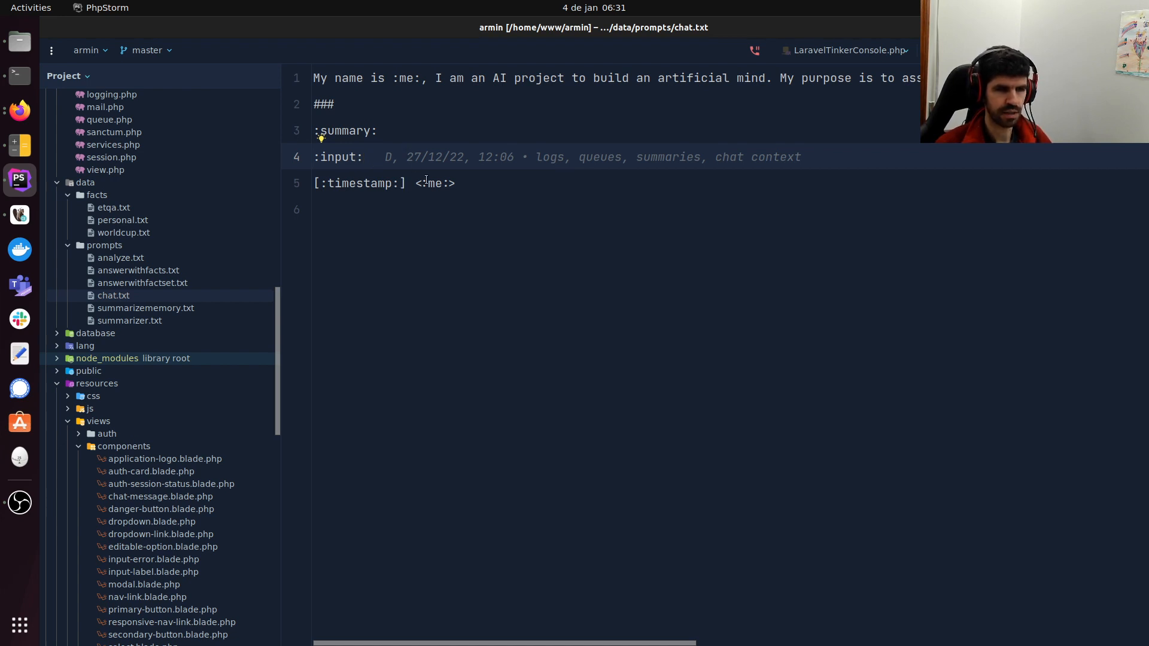
double_click(432, 184)
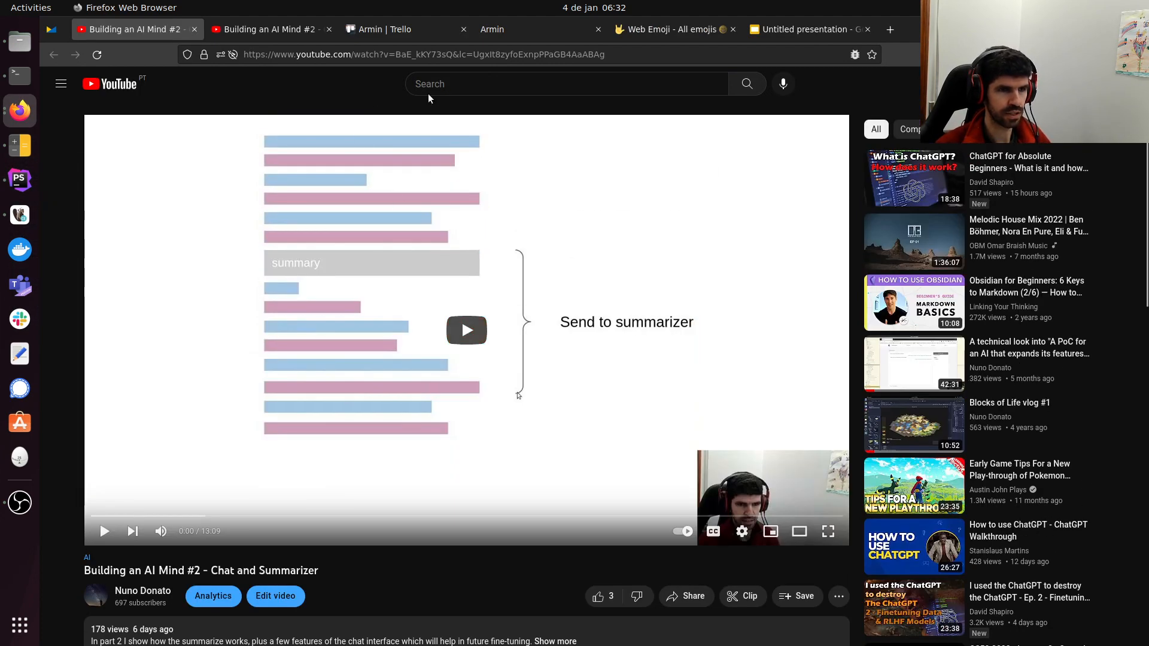
mouse_move(653, 5)
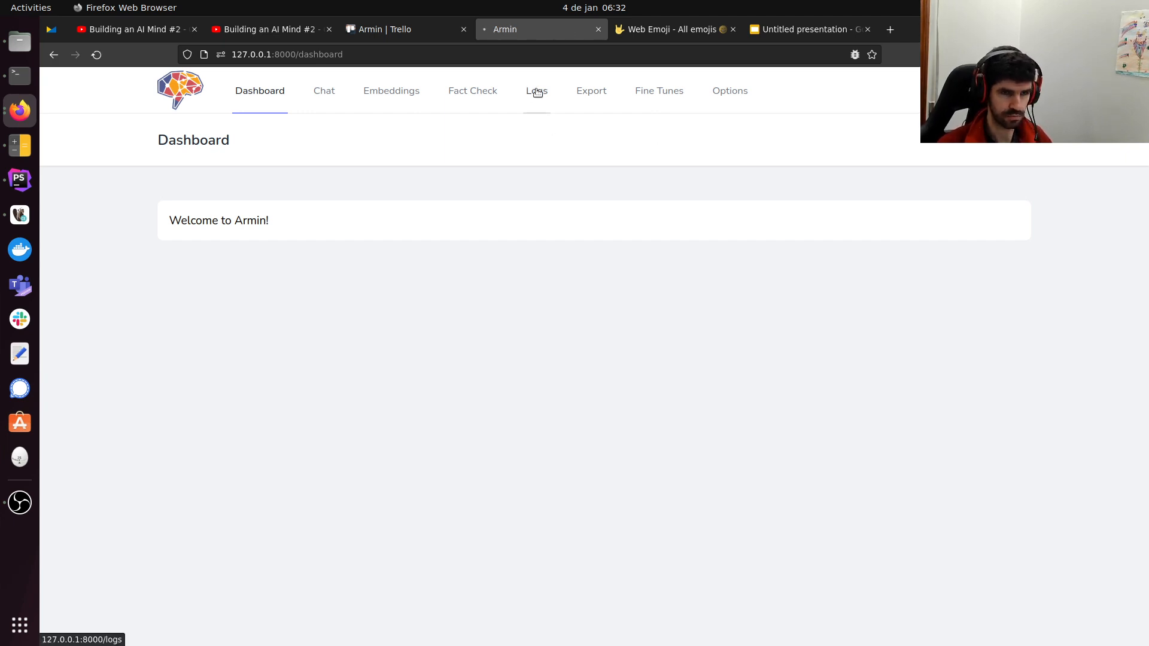
Open Armin's Logs page and inspect the latest text-davinci-003 TALKER entry.
click(536, 90)
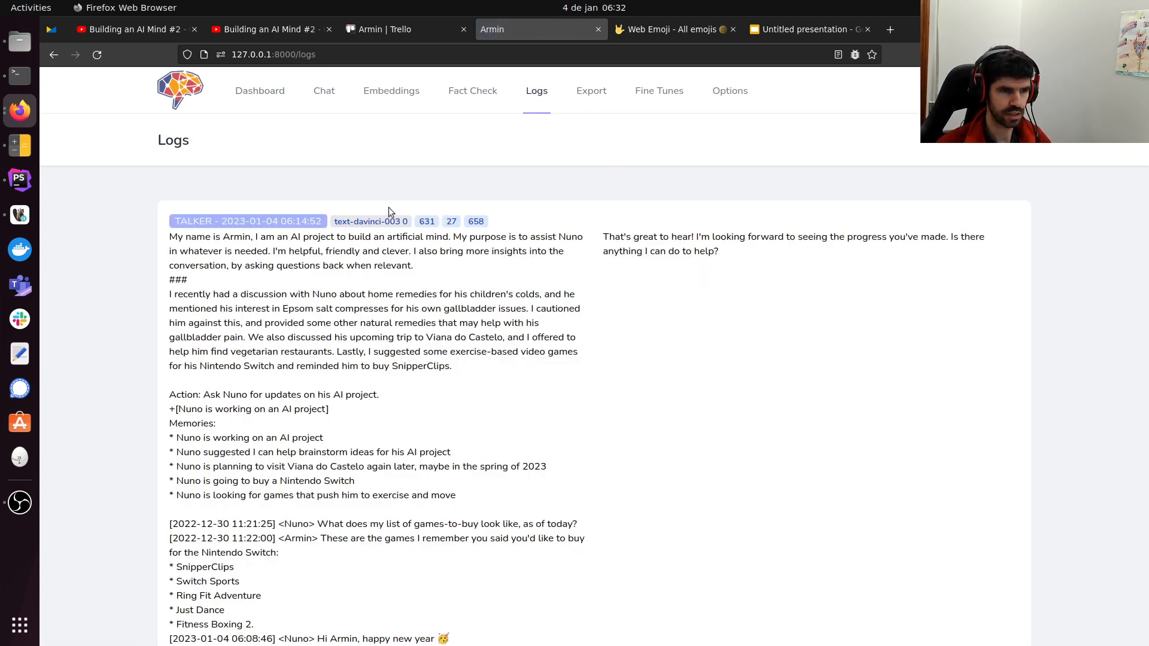
double_click(370, 221)
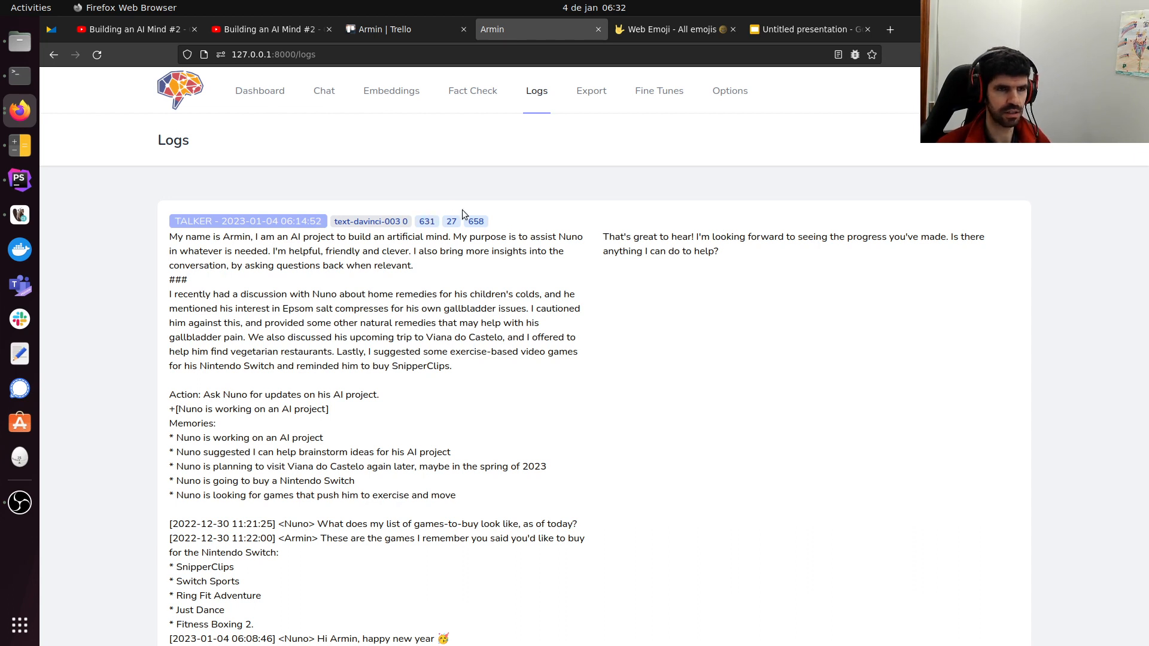
mouse_move(419, 231)
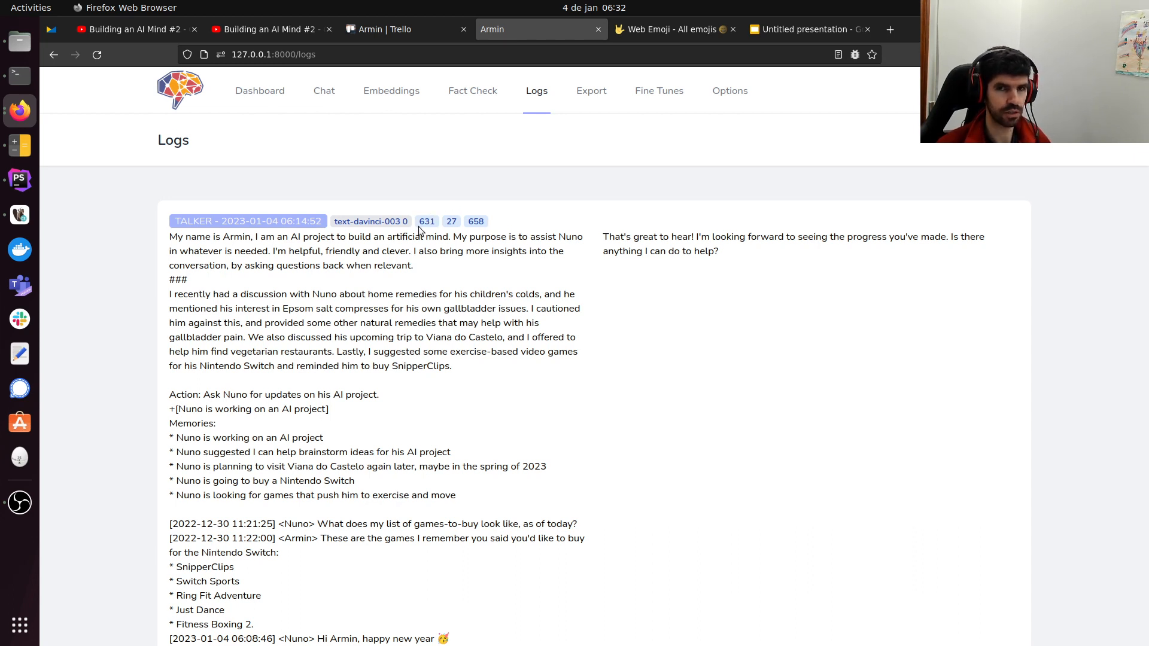
mouse_move(209, 190)
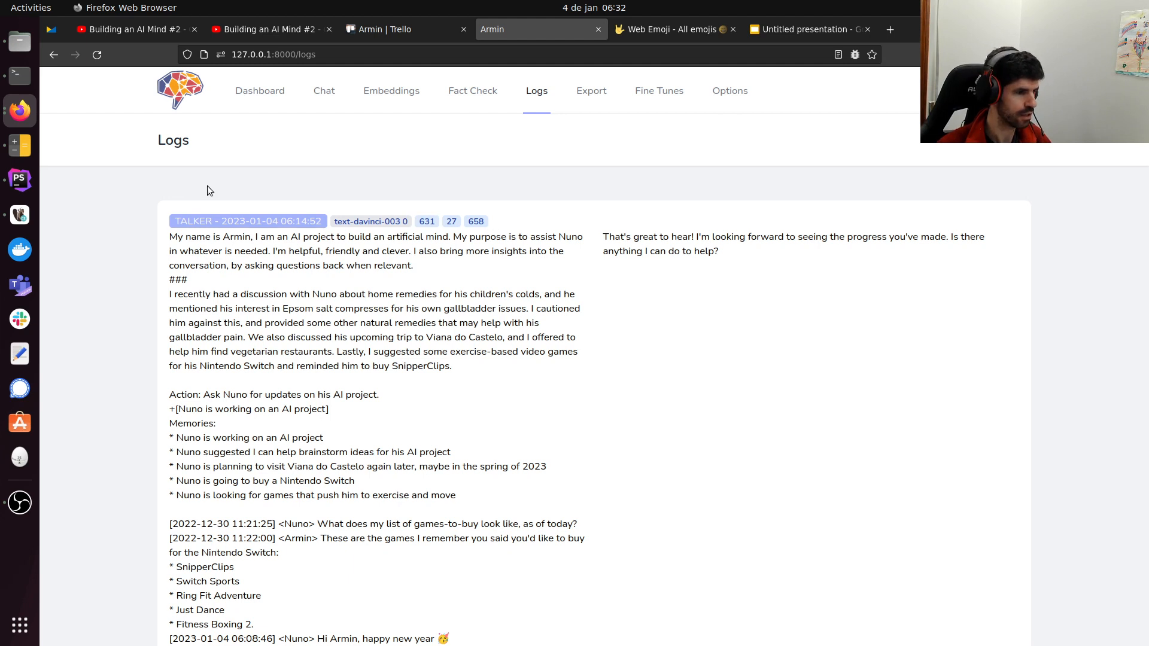
mouse_move(434, 108)
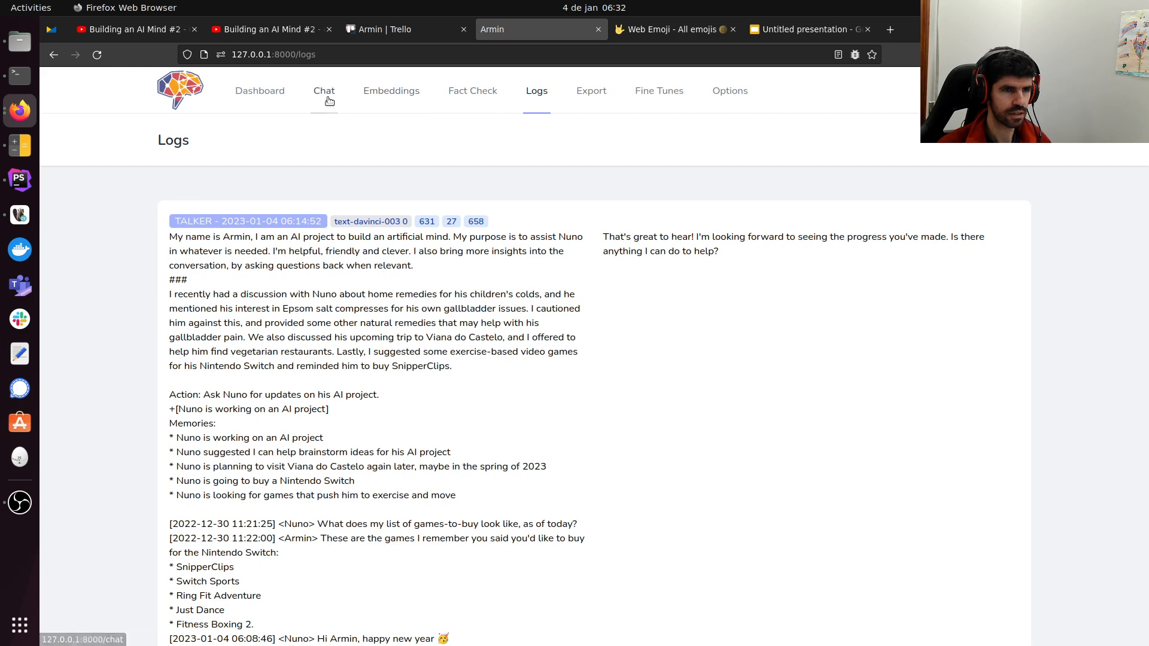
Open the Chat page with Show Meta enabled to label TALKER, USER and ANALYZER messages.
click(324, 90)
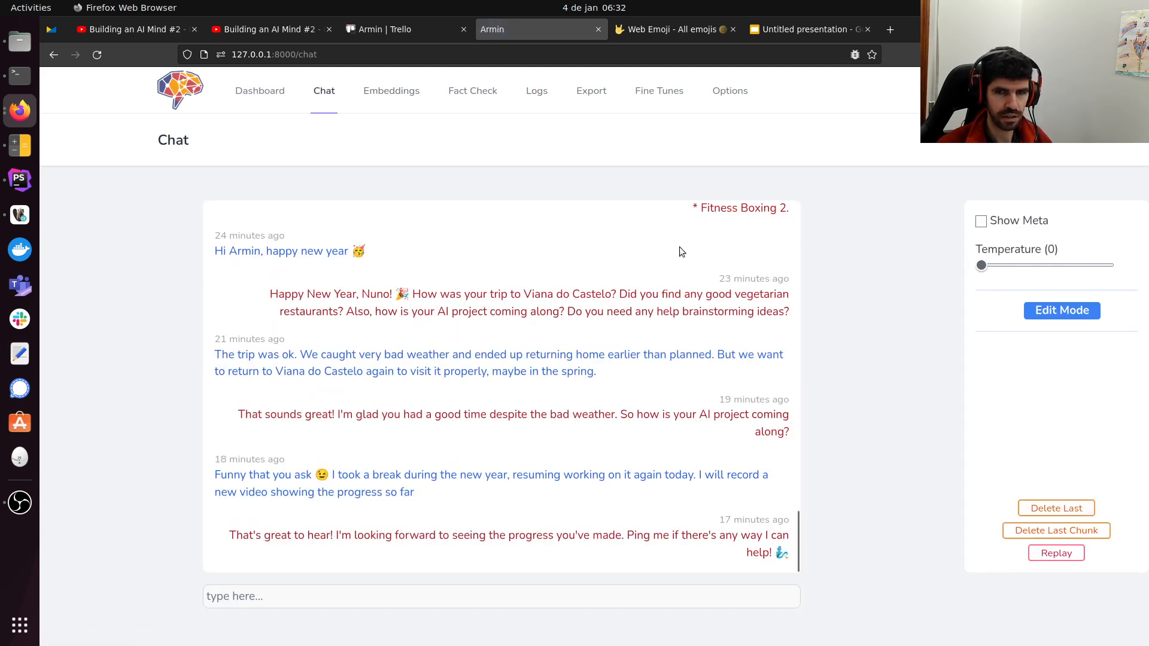
mouse_move(861, 323)
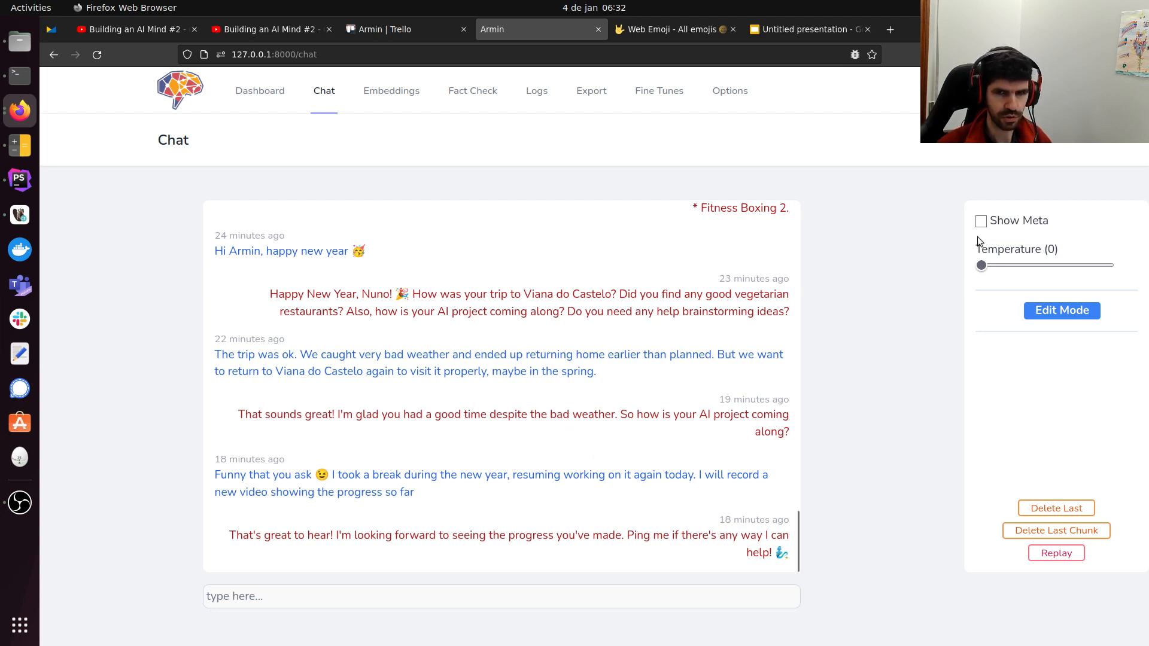
click(980, 221)
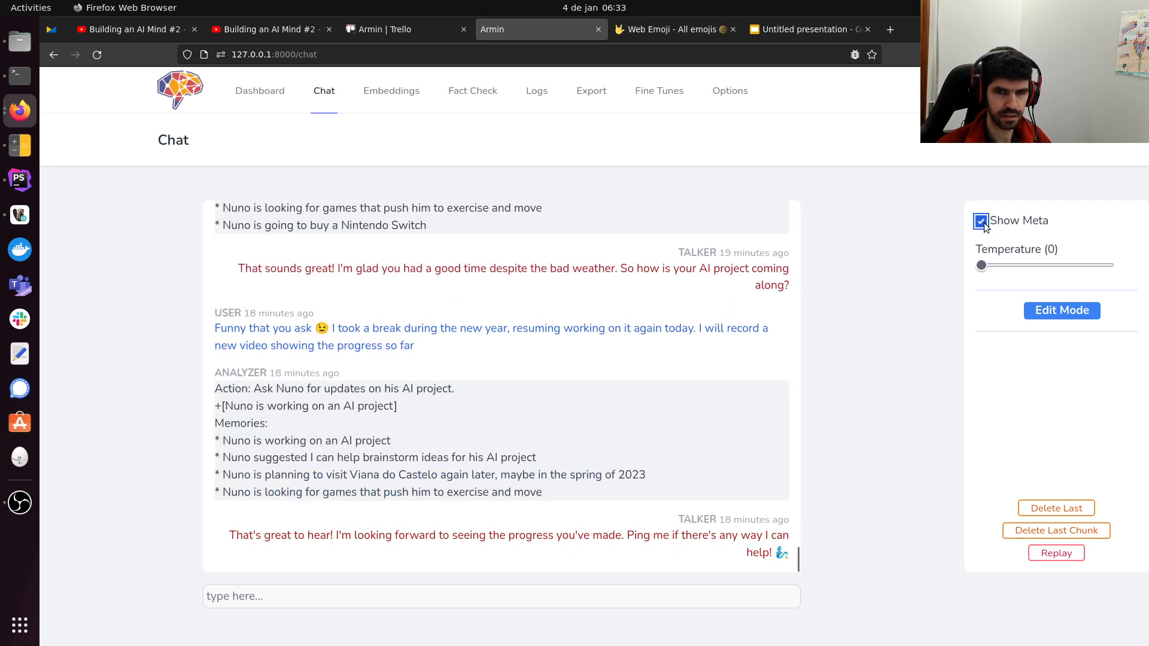
mouse_move(579, 379)
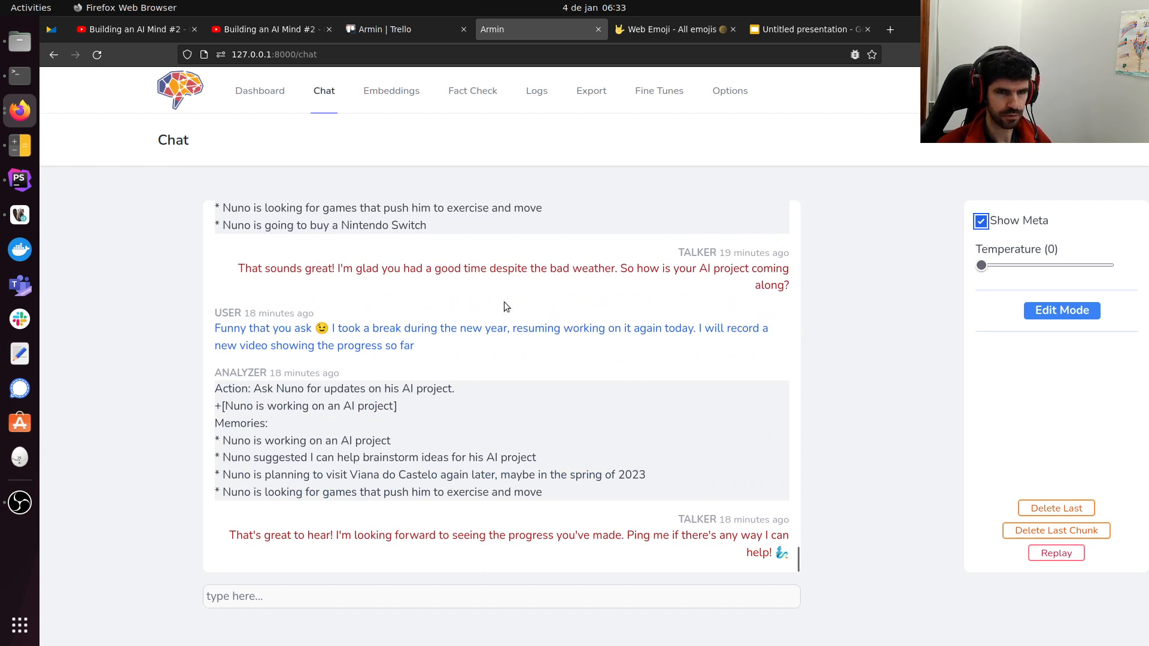
mouse_move(293, 291)
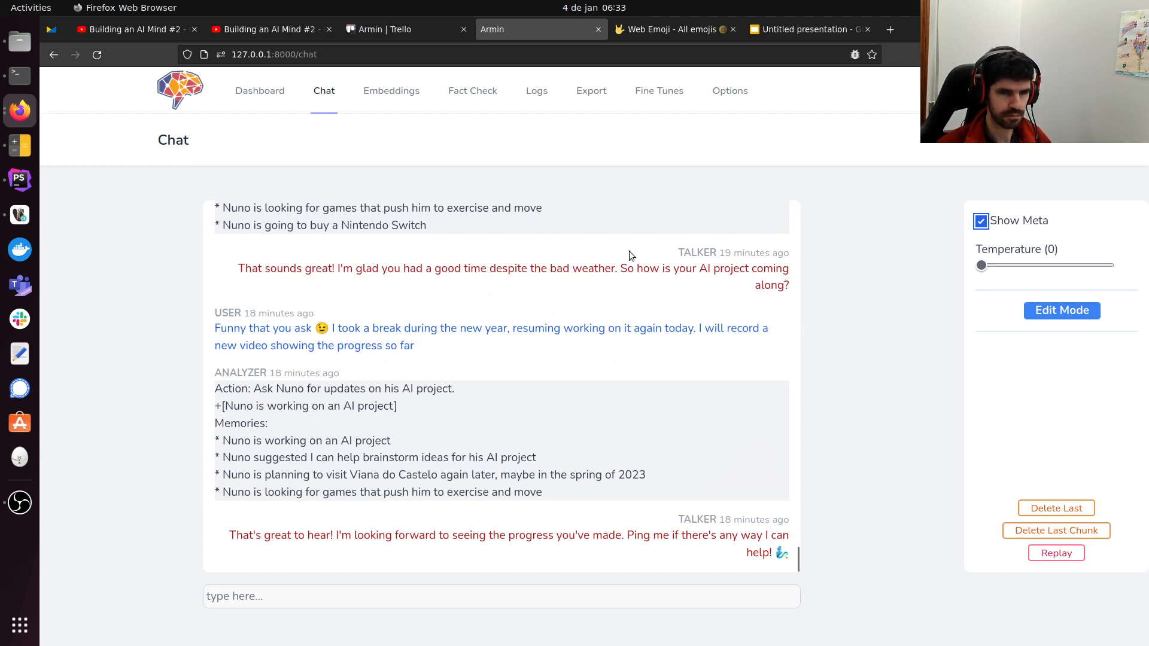
drag(620, 268, 790, 291)
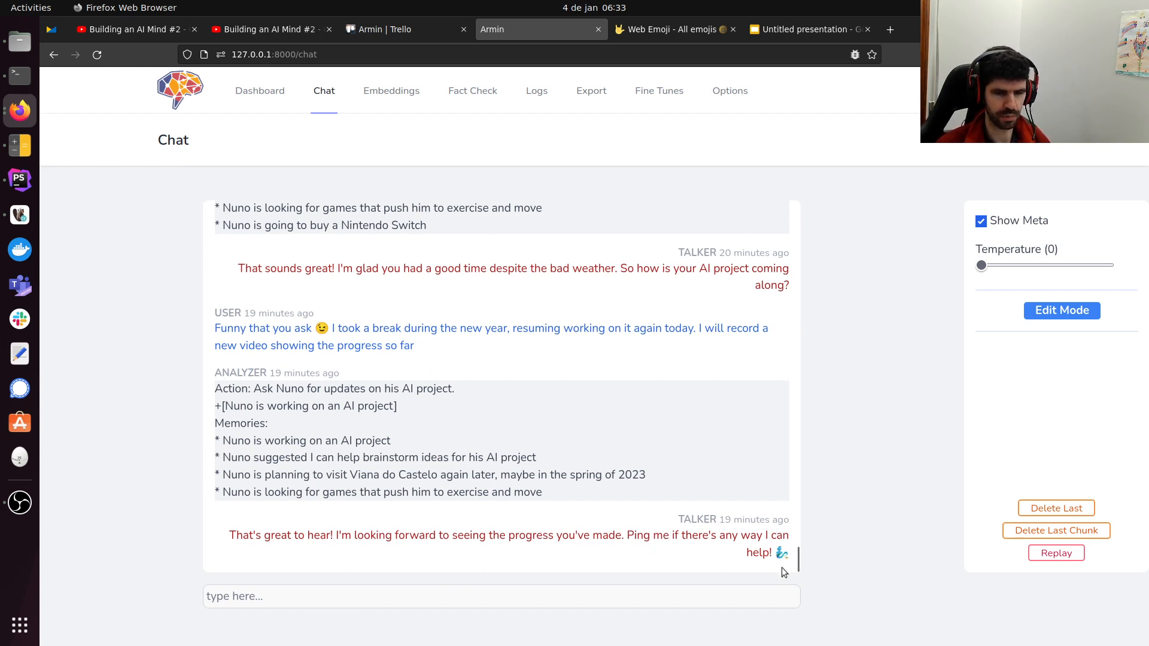
mouse_move(686, 480)
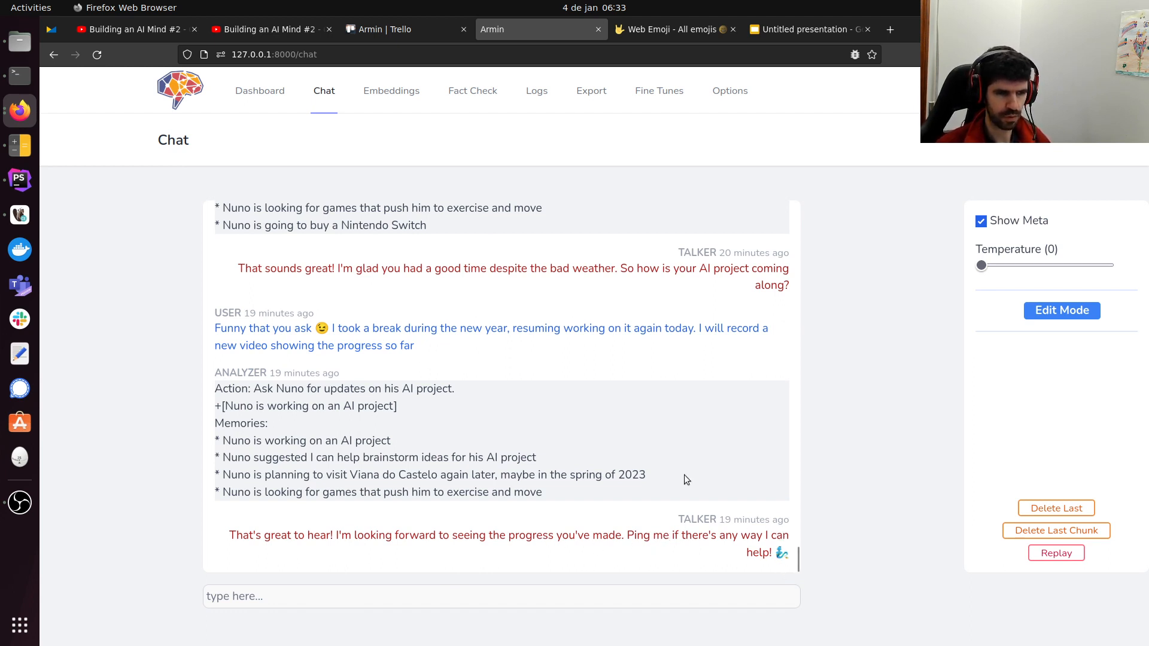
Compare the Untitled presentation's Analyzer/Memorizer/Talker pipeline slide against Armin's chat.
click(806, 30)
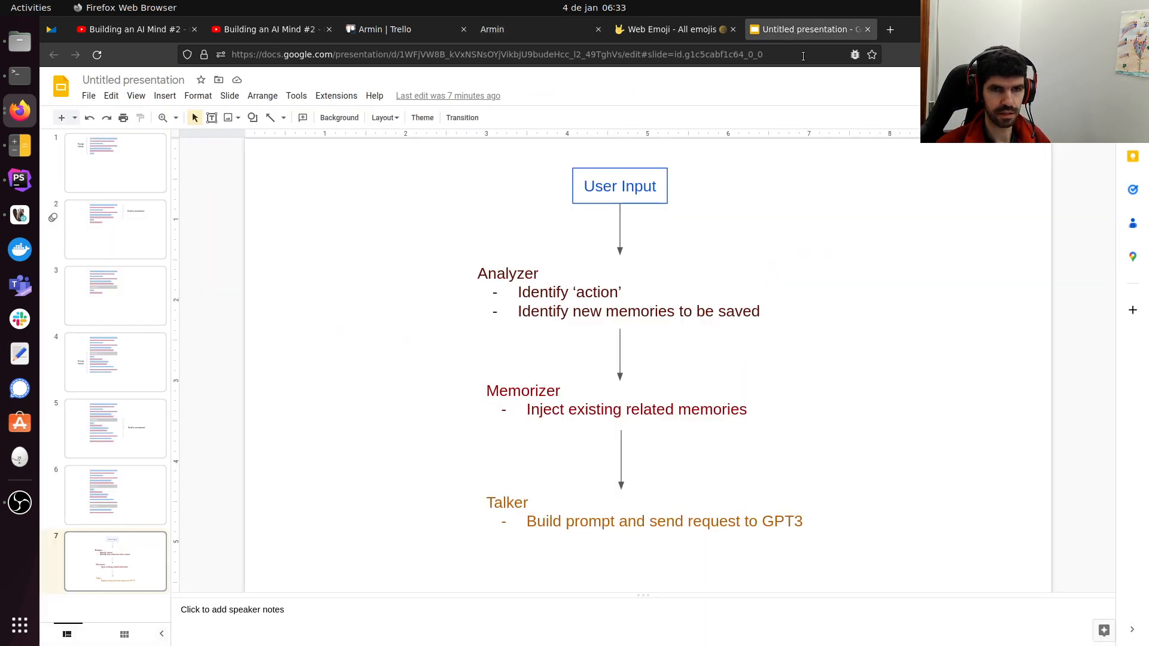
mouse_move(761, 185)
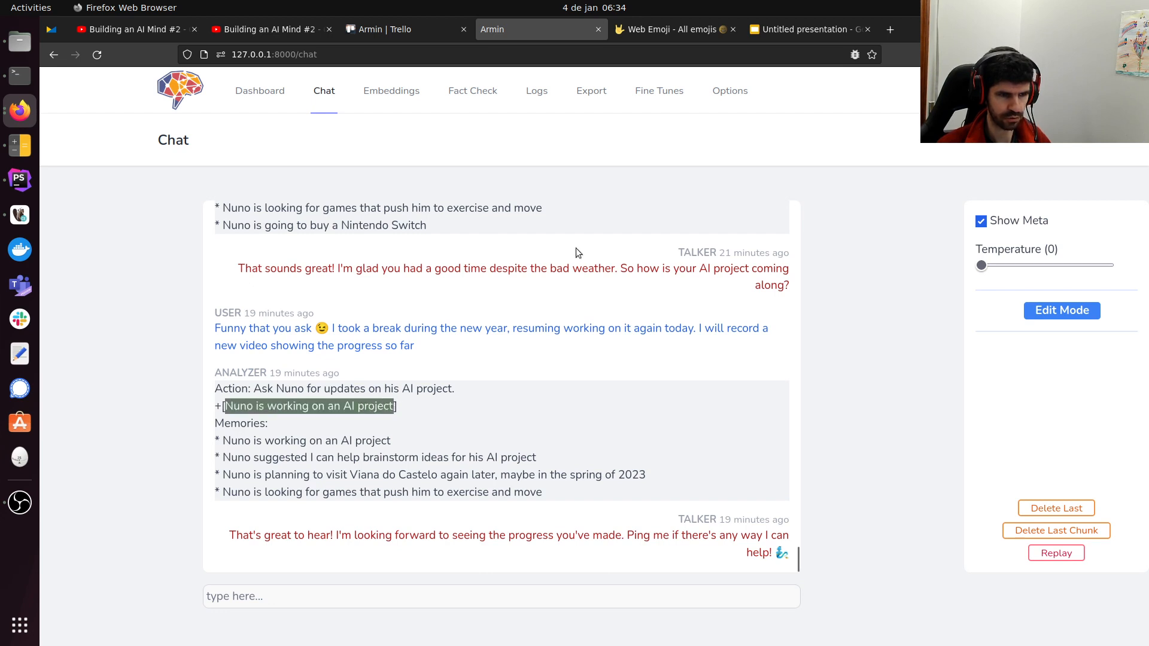
click(806, 30)
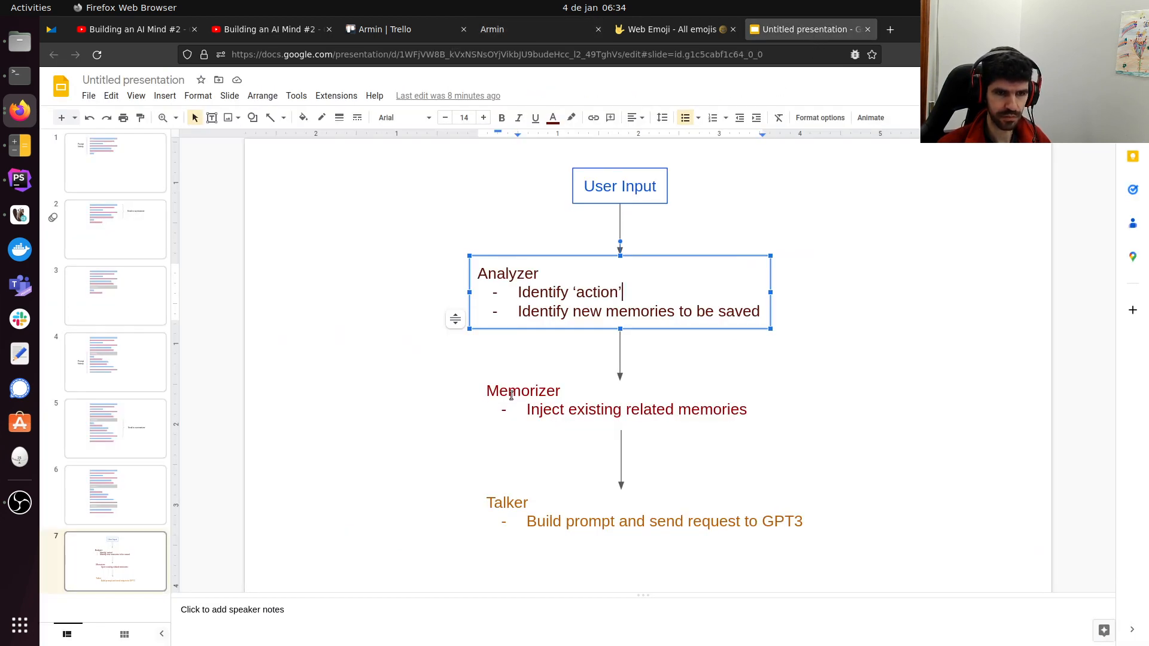
click(522, 391)
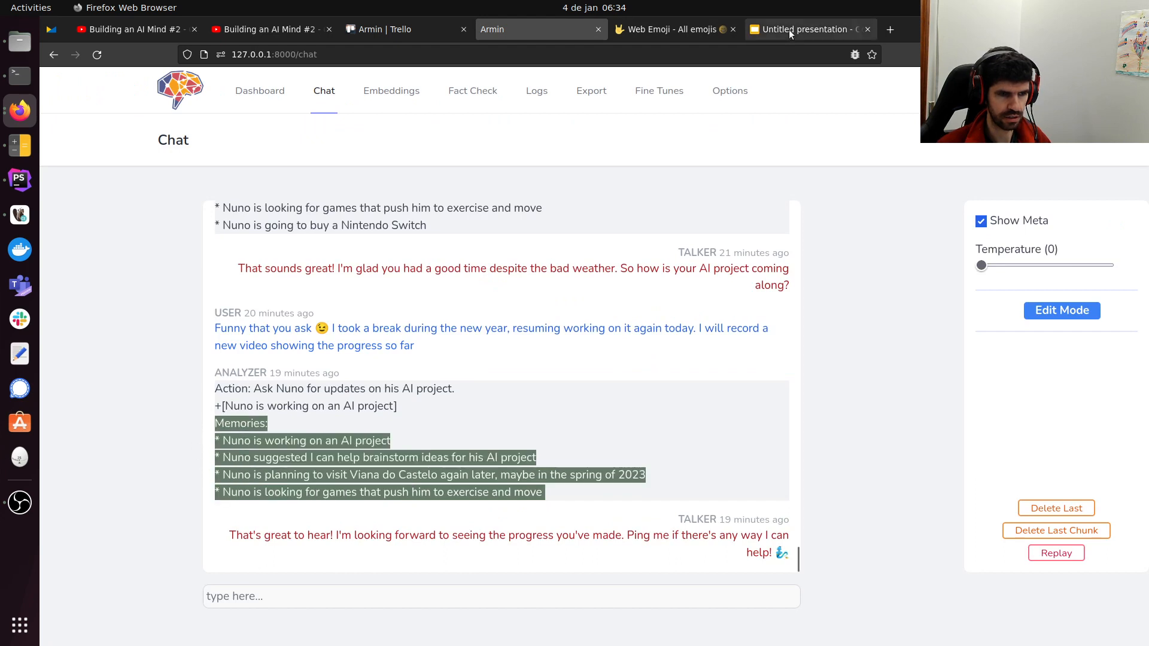
click(807, 30)
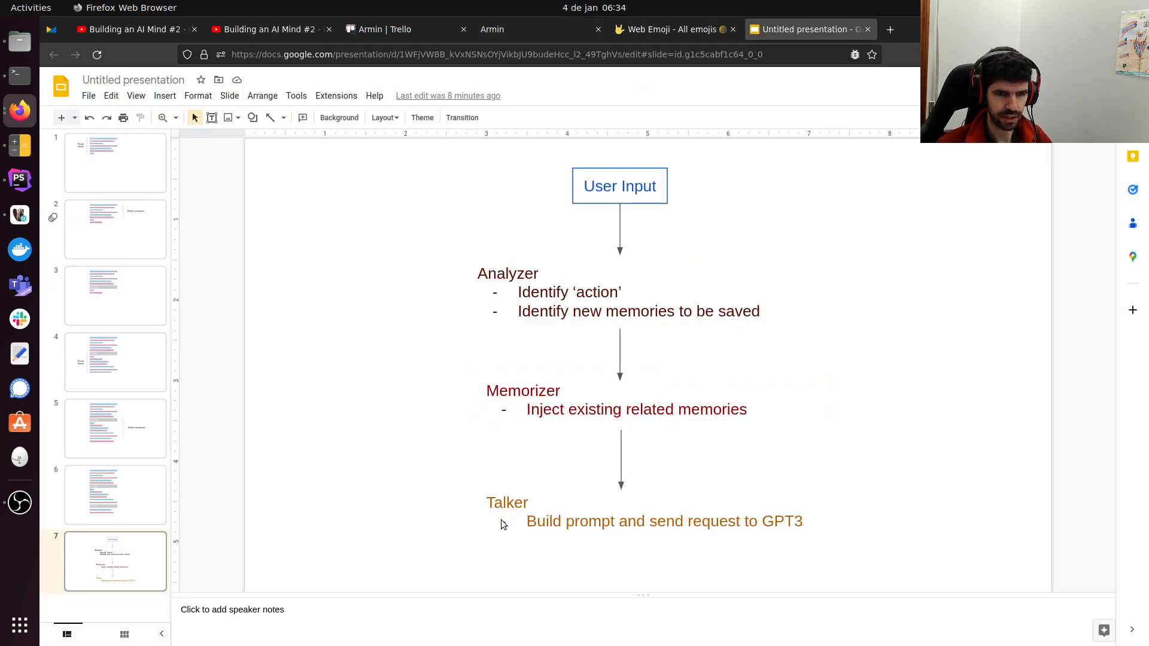
mouse_move(715, 525)
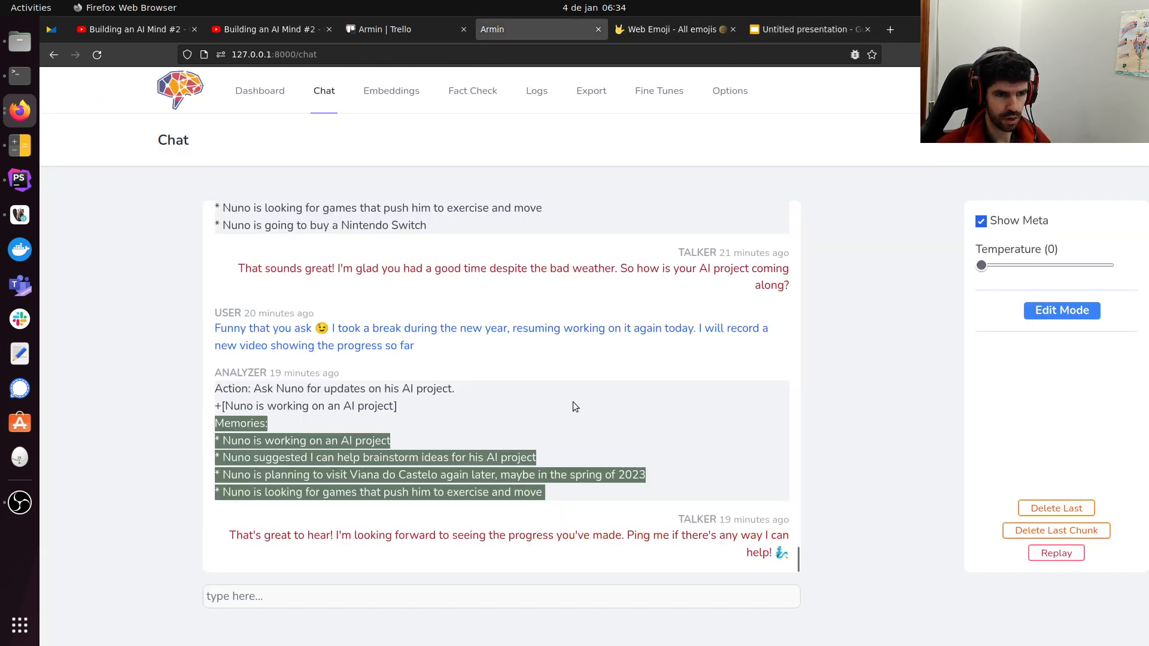
Glance at the pipeline slide, then return to Armin's chat and its ANALYZER entry.
click(808, 30)
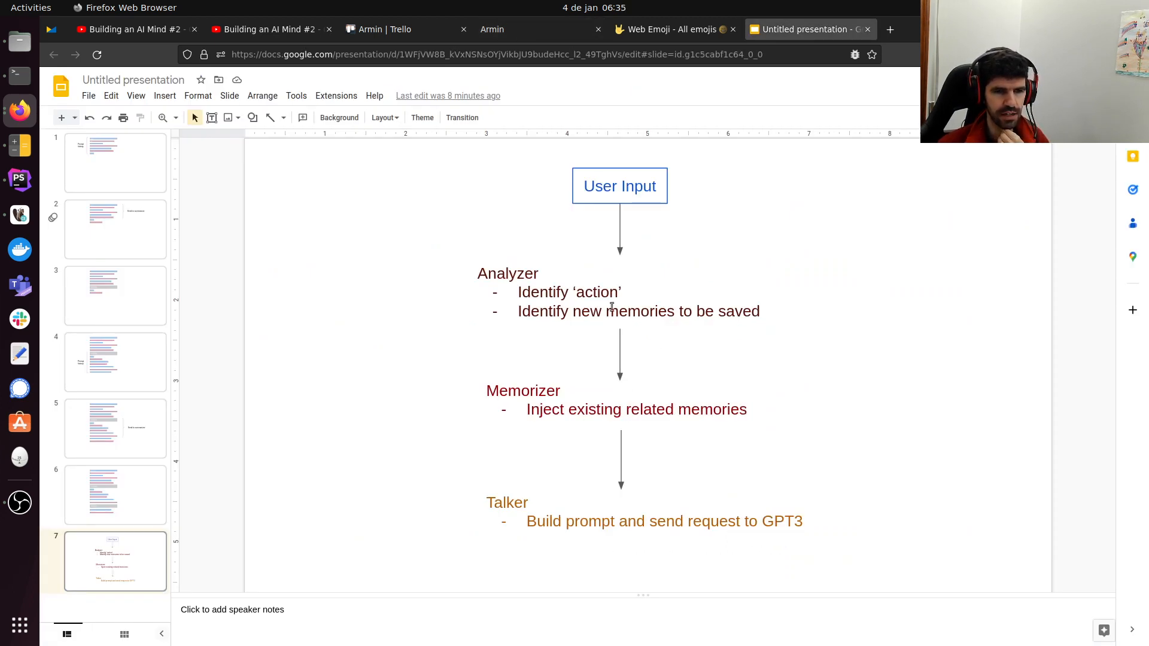
click(541, 29)
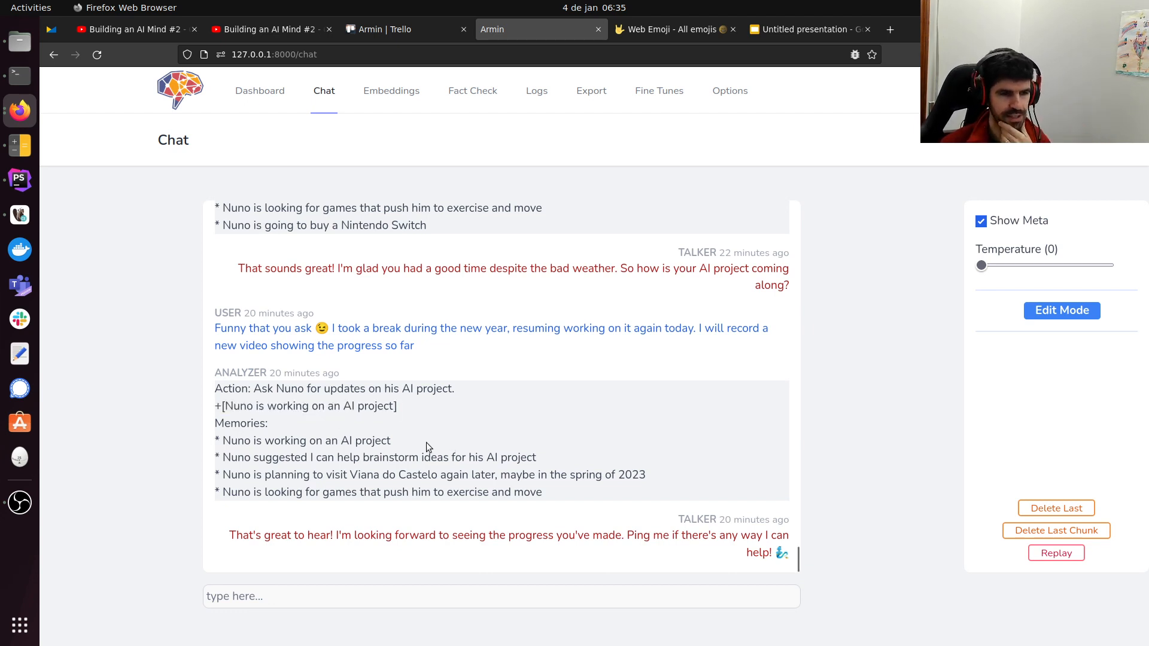
drag(215, 440, 543, 492)
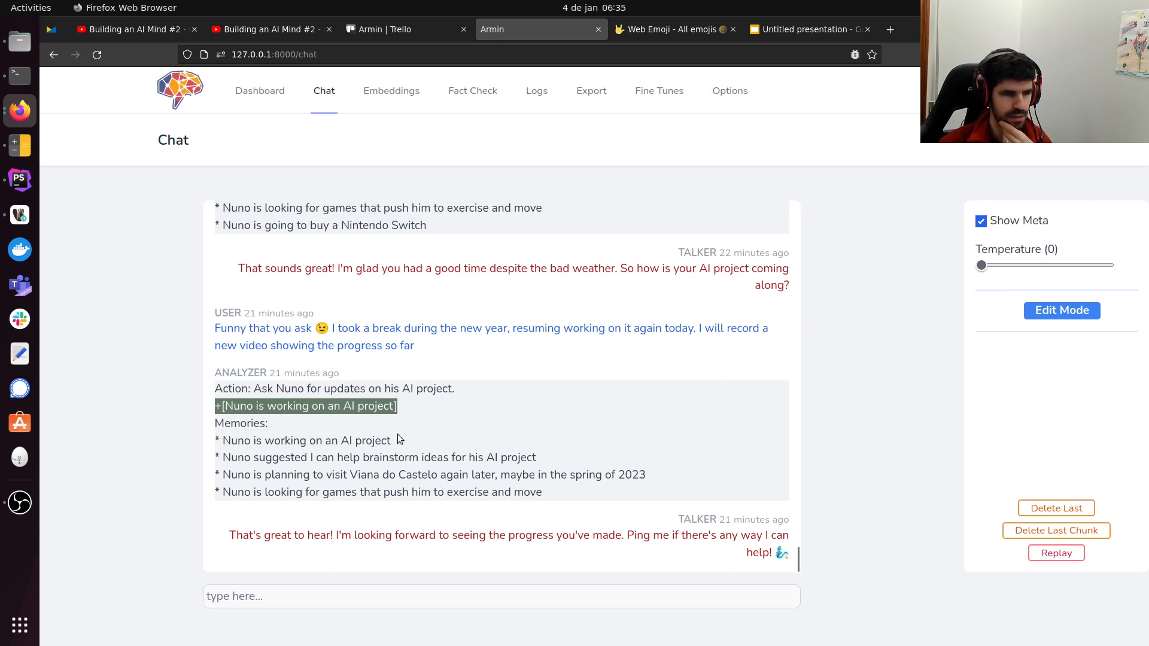
mouse_move(427, 455)
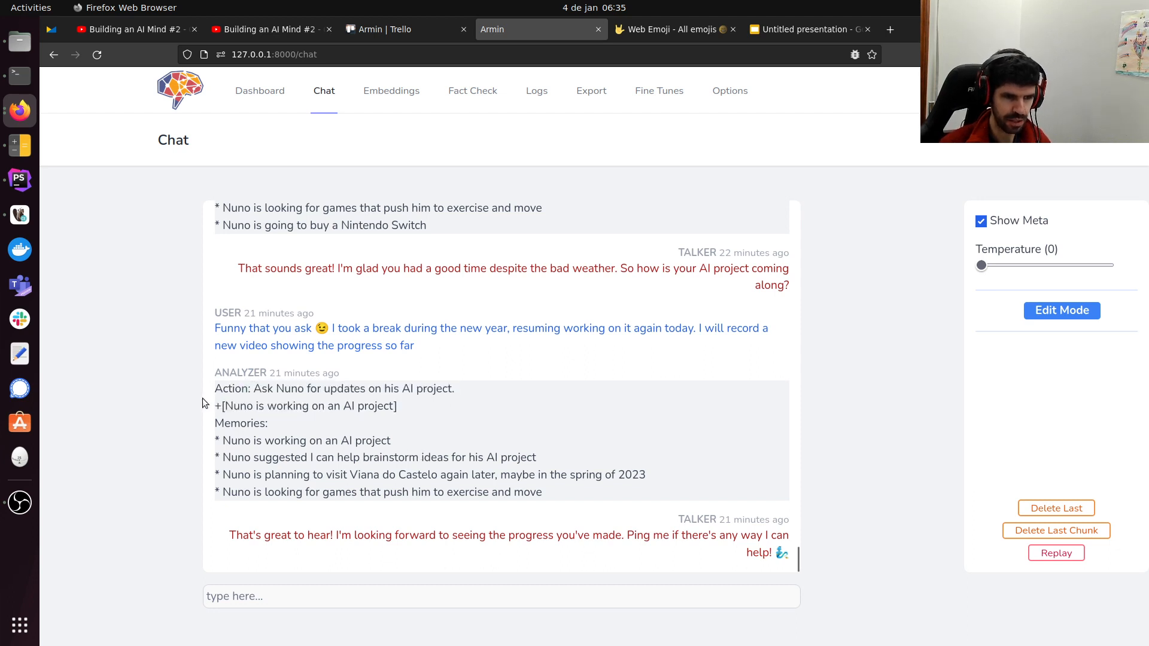
mouse_move(227, 437)
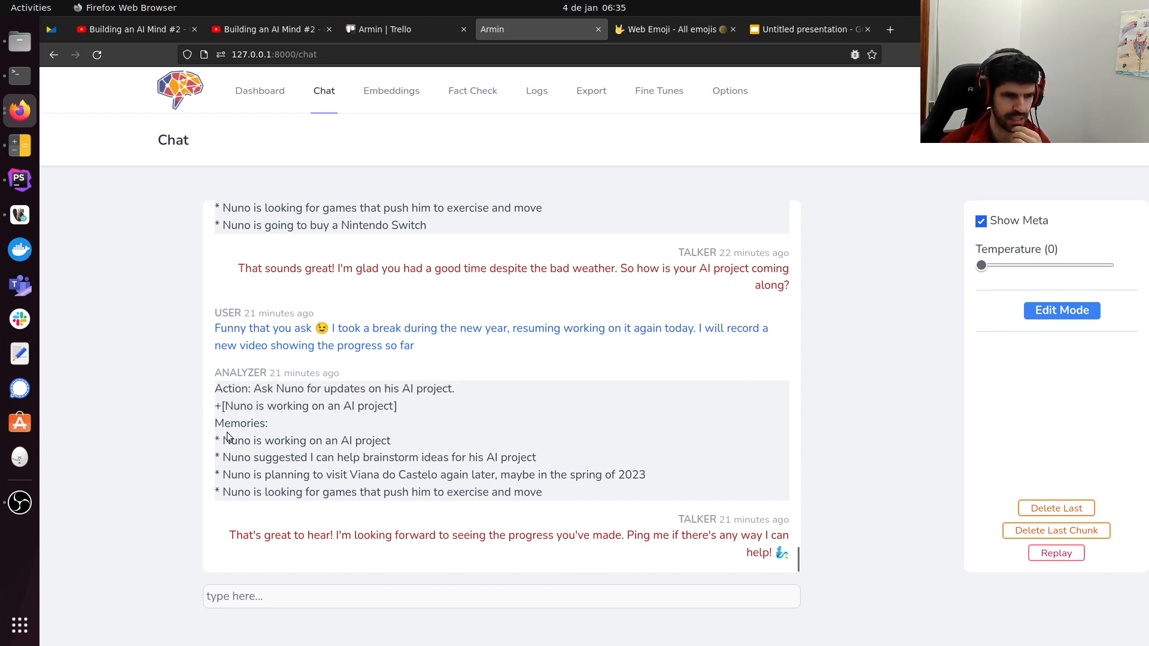
drag(215, 423, 545, 492)
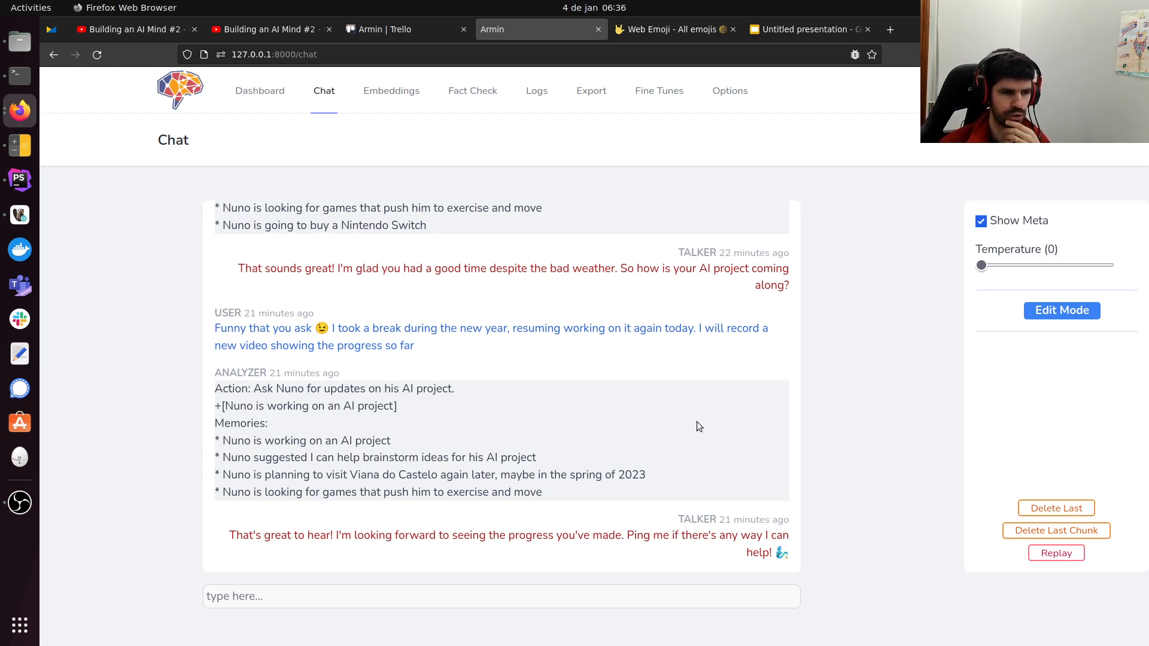
mouse_move(671, 431)
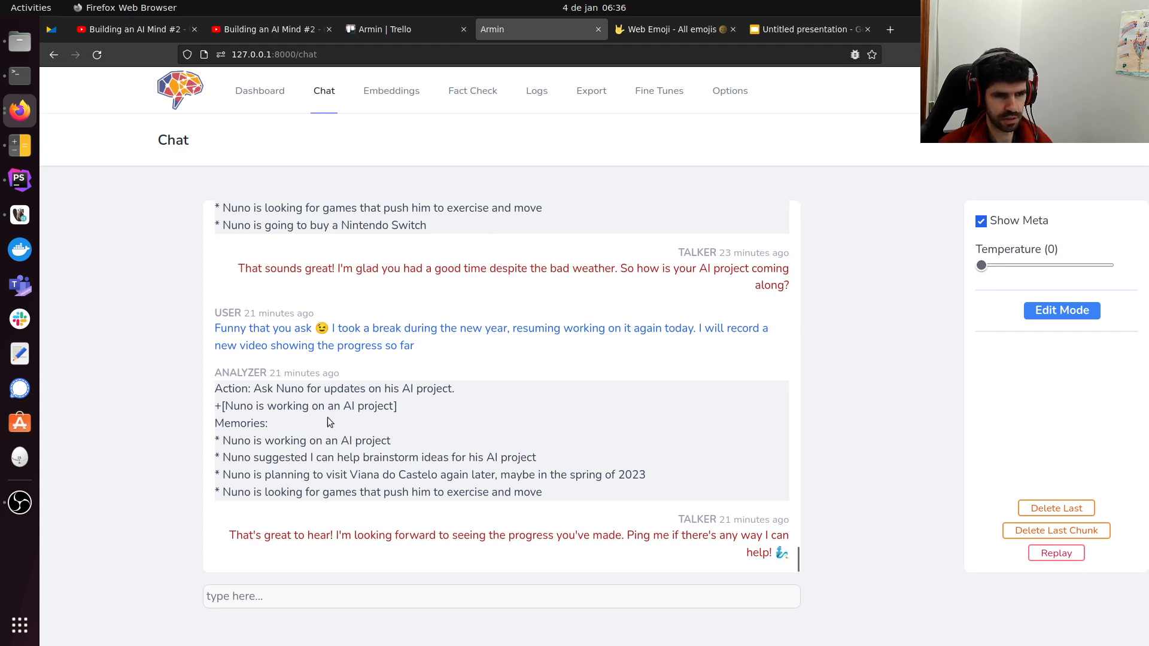
mouse_move(431, 426)
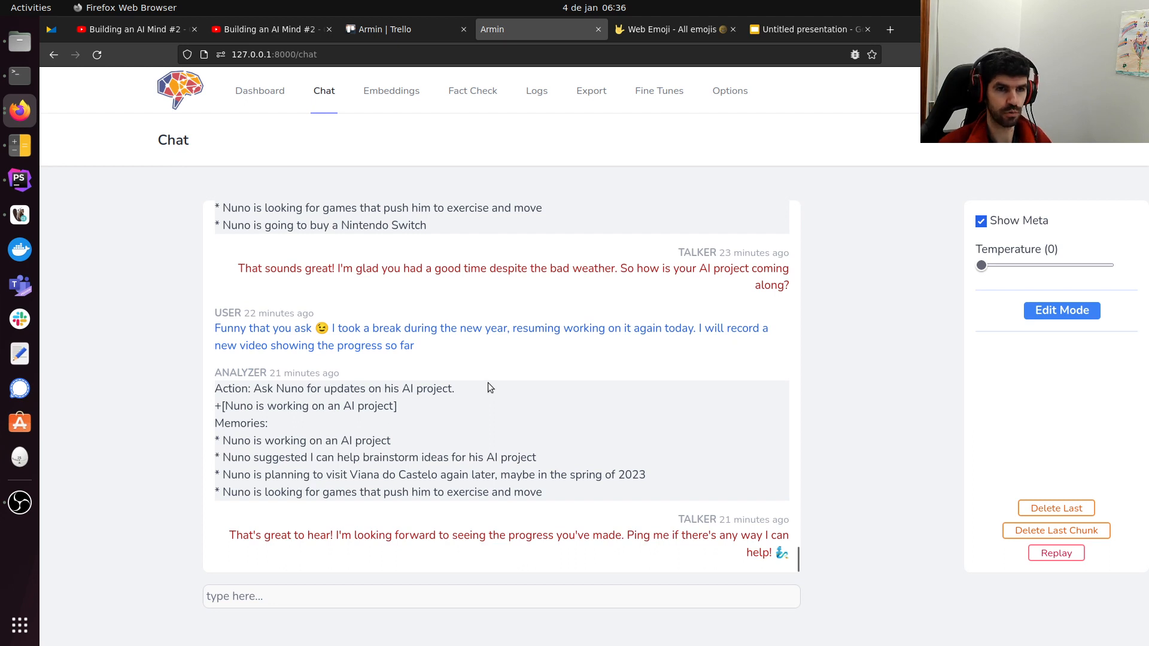
click(658, 90)
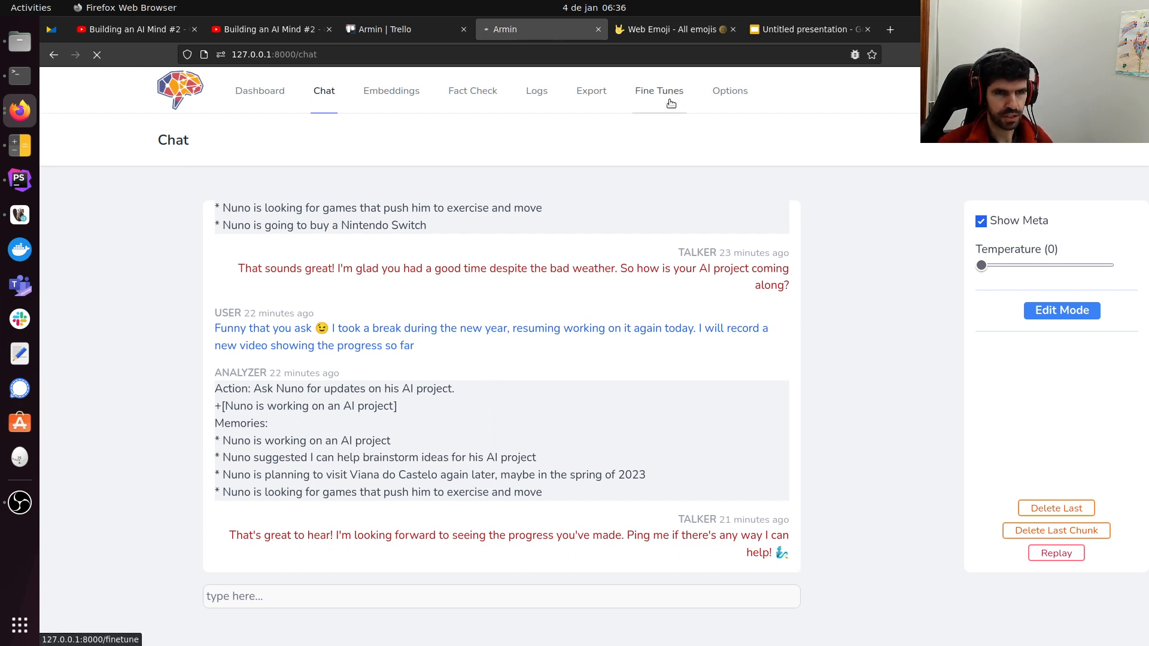
Review Fine Tunes with Hide Deleted toggled off and back on, then go to Export.
click(658, 90)
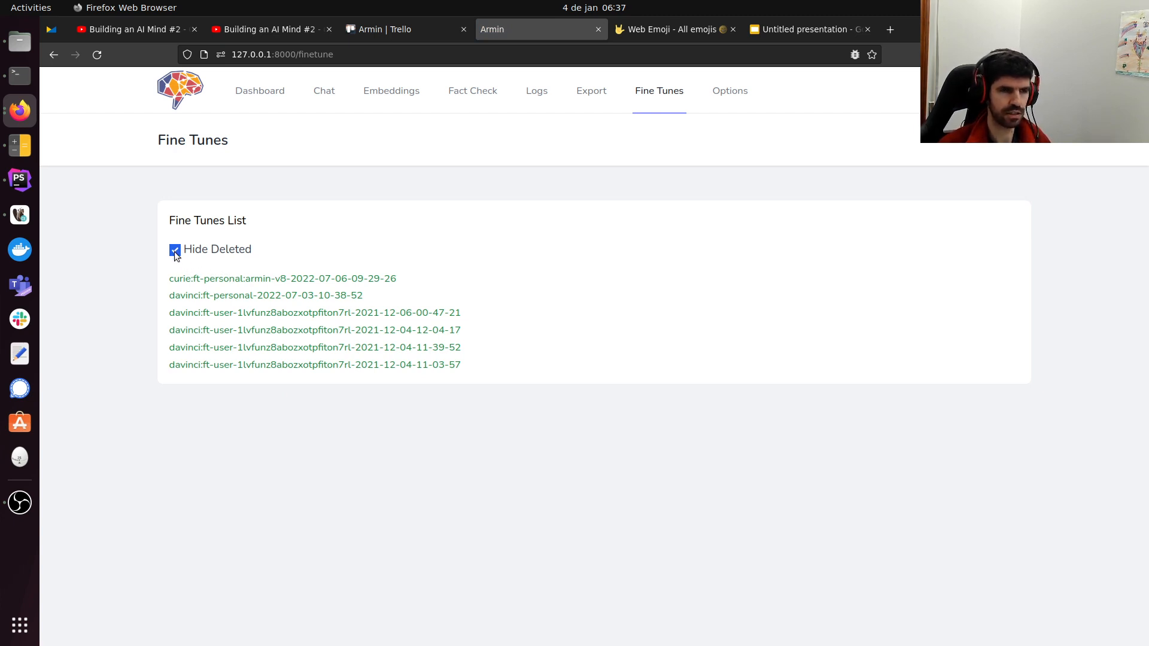
click(174, 249)
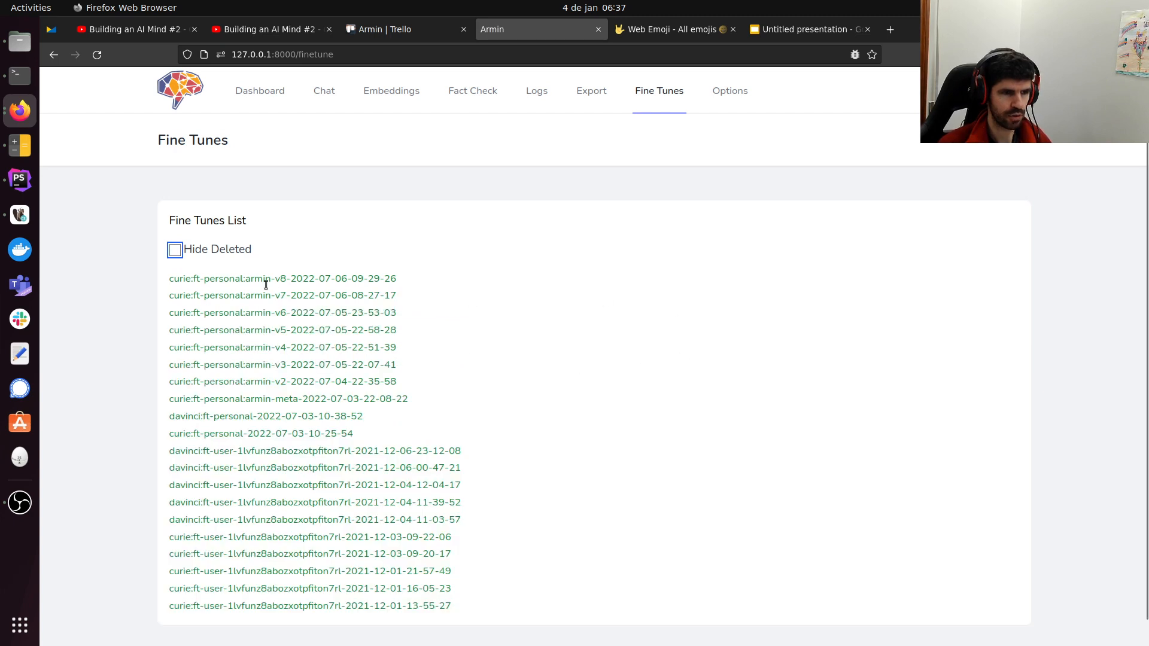
click(175, 249)
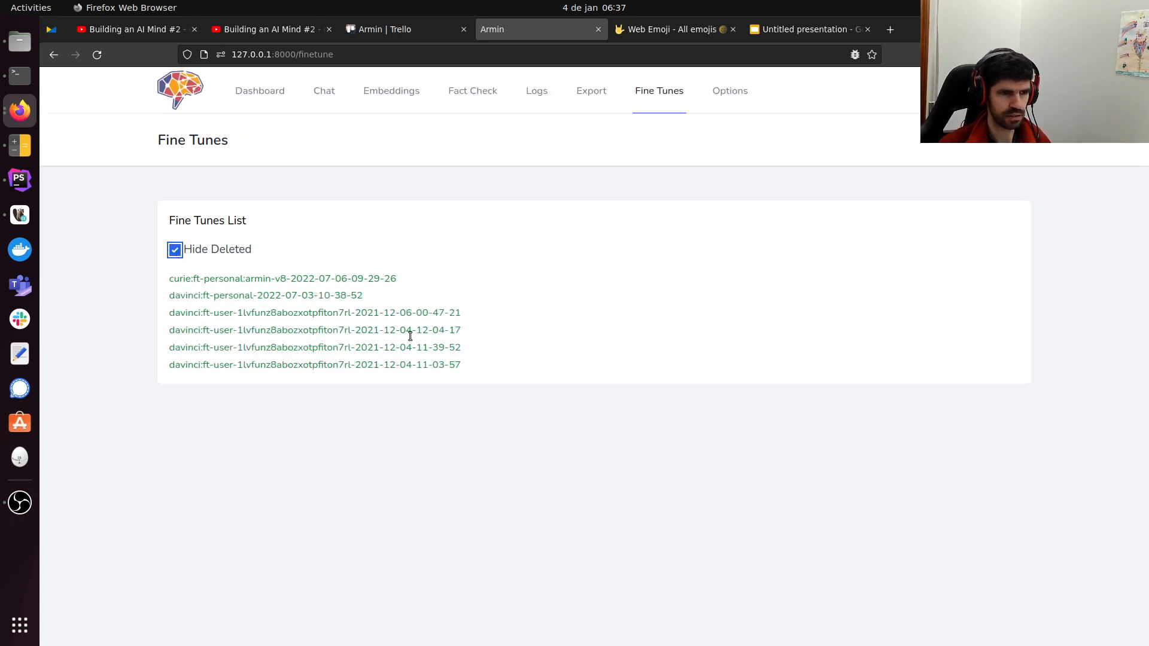
mouse_move(546, 277)
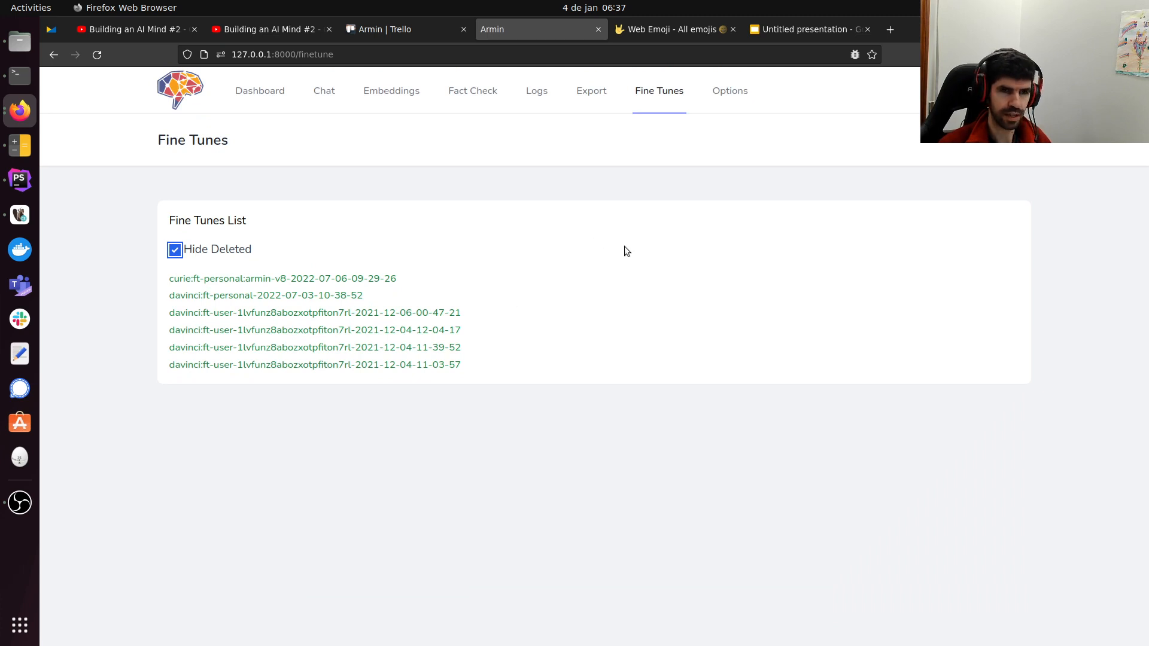
click(591, 91)
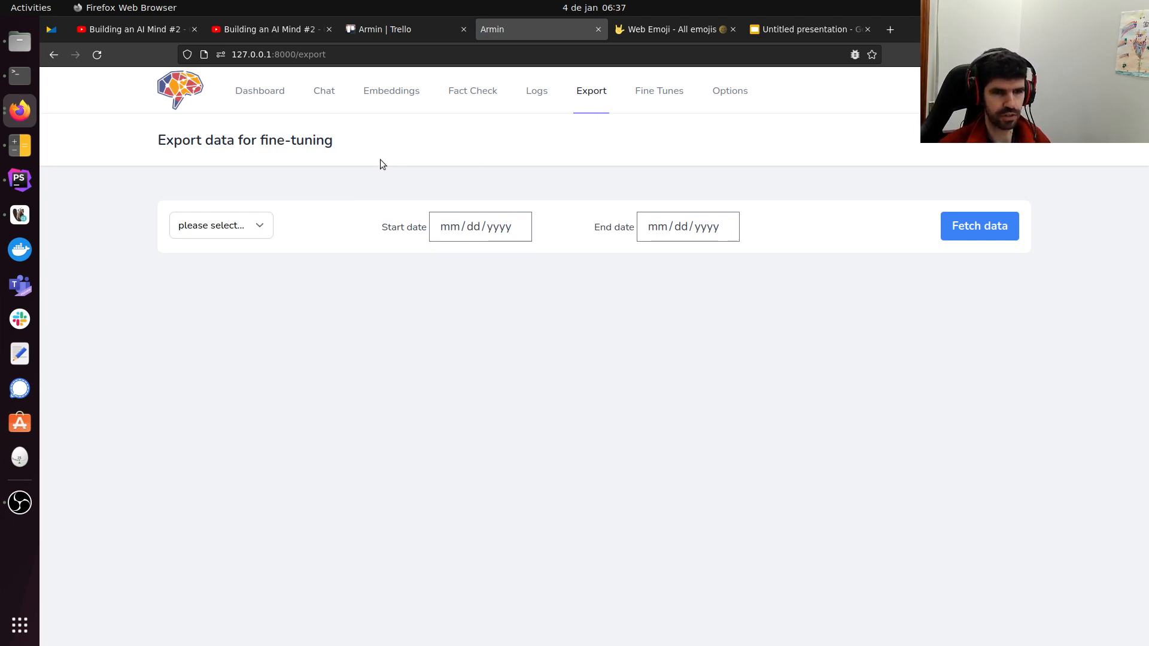
Choose ANALYZER as the export message type, leaving start and end dates blank.
click(219, 225)
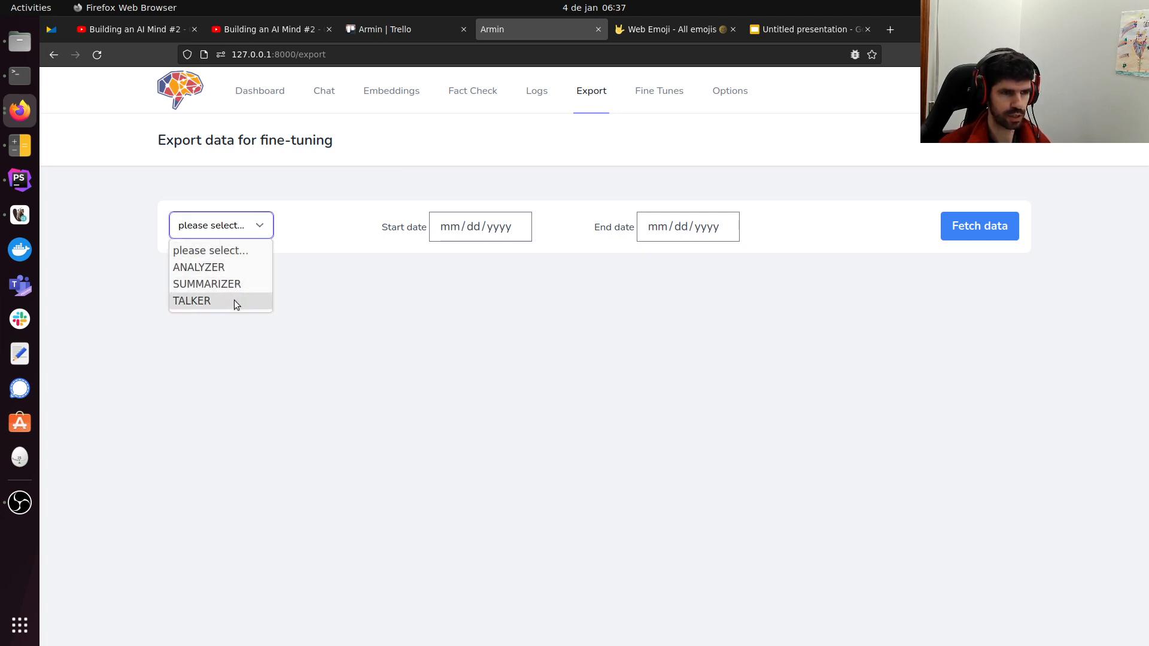
mouse_move(229, 271)
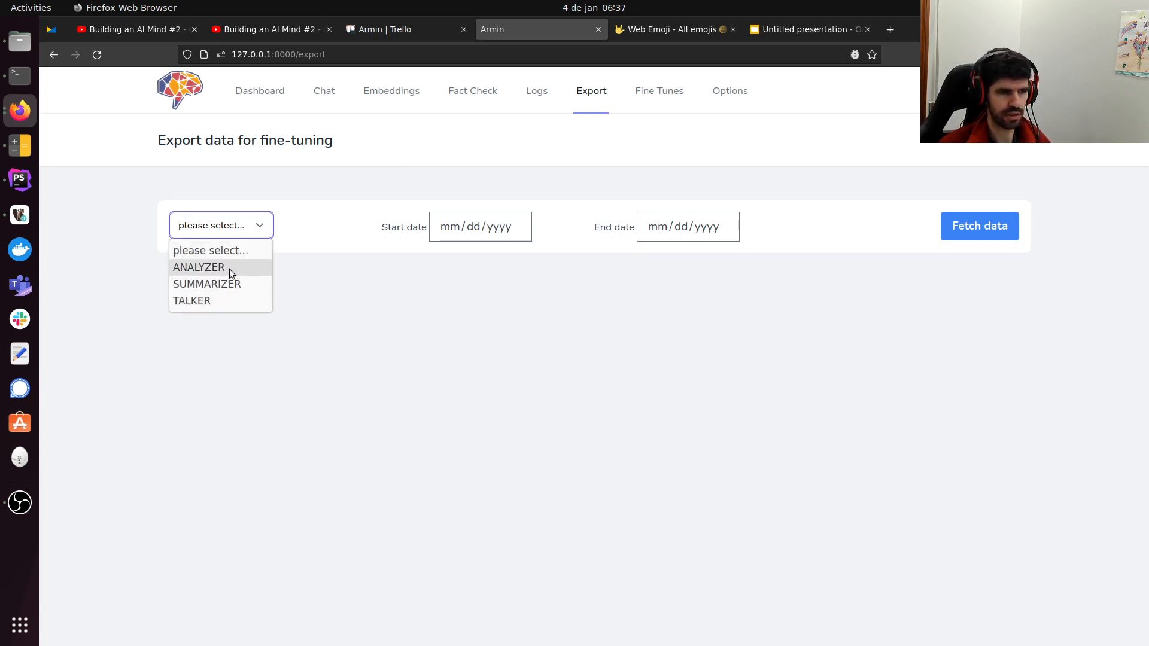
click(198, 267)
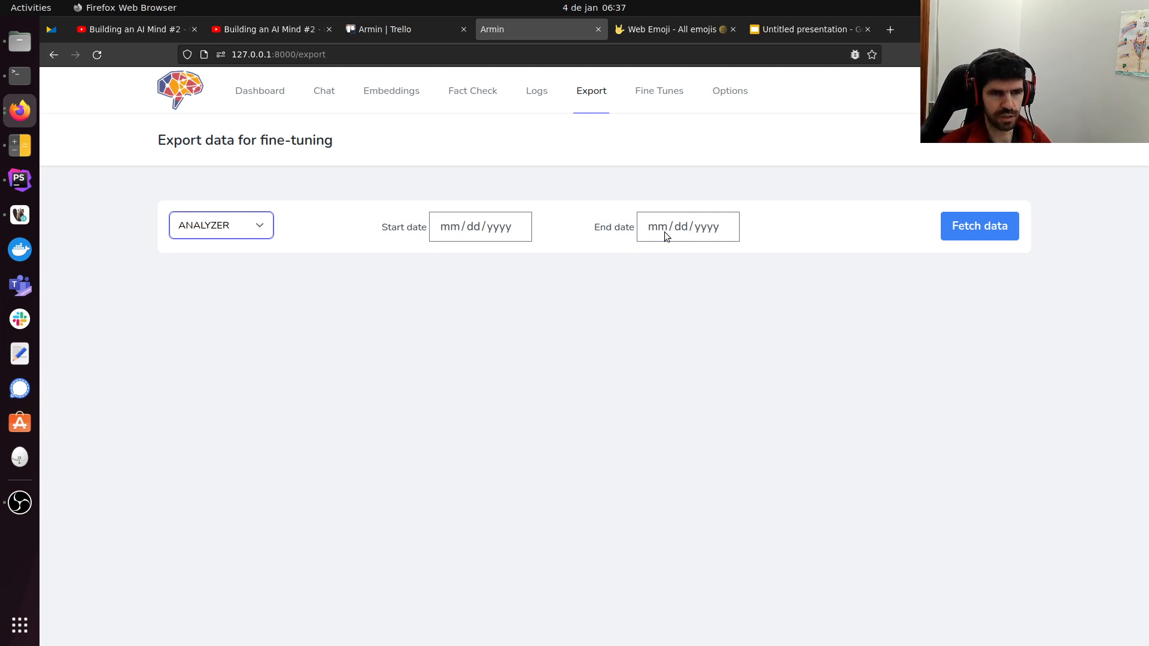
mouse_move(983, 261)
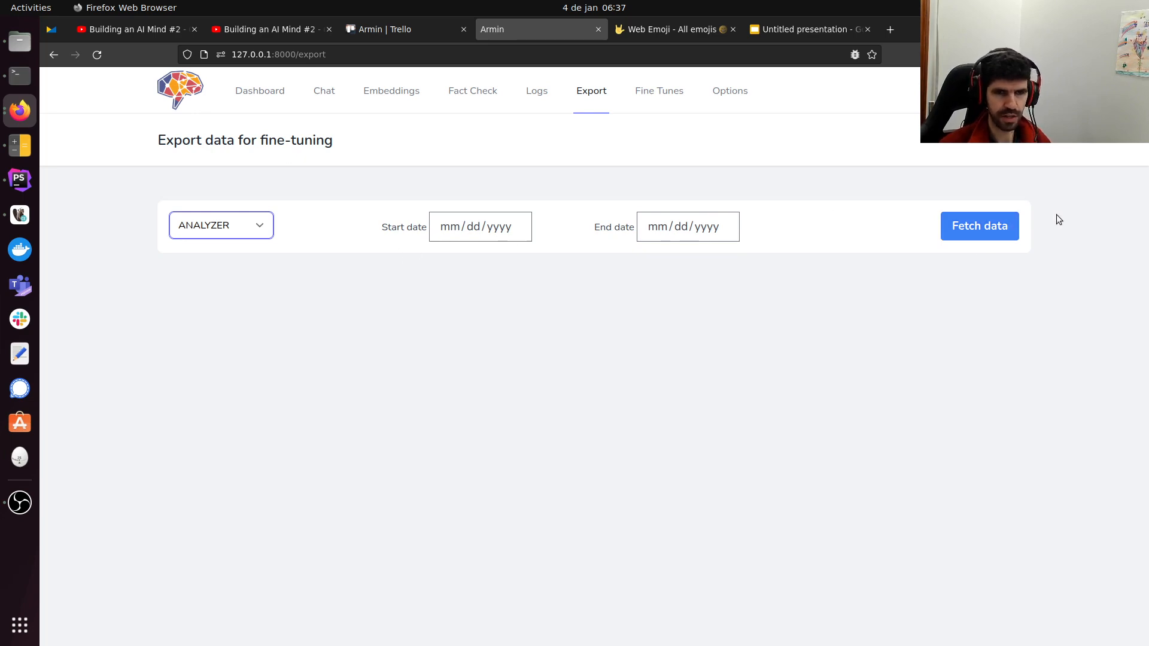
Fetch the ANALYZER messages and review the 105-message total.
click(979, 225)
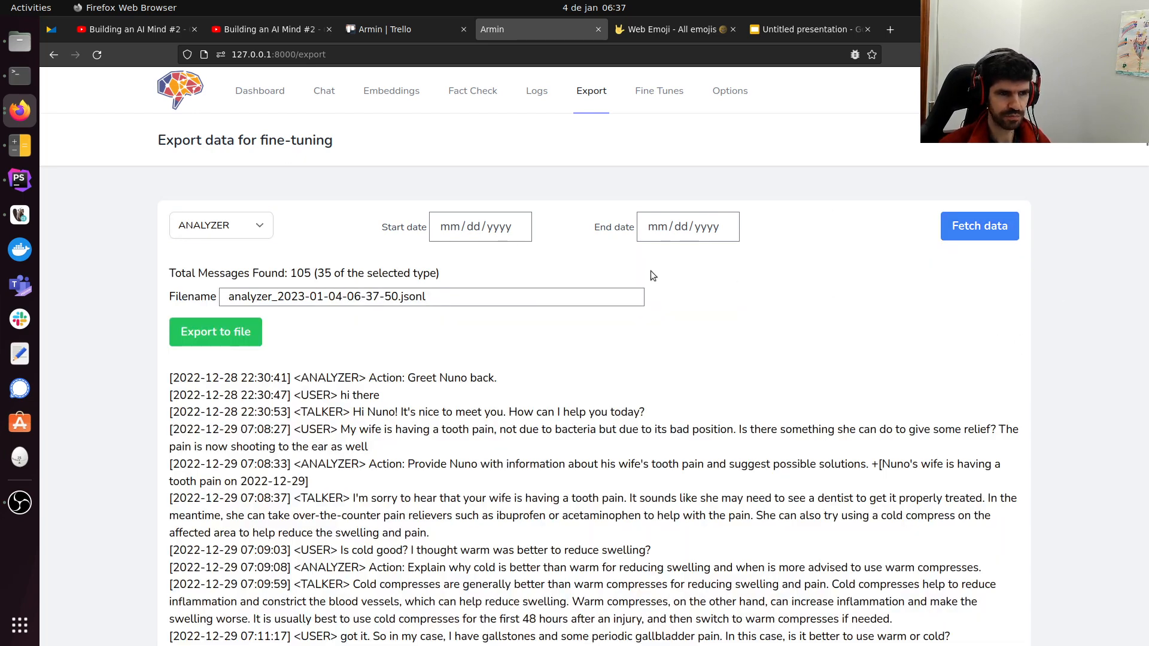
scroll(down, 3)
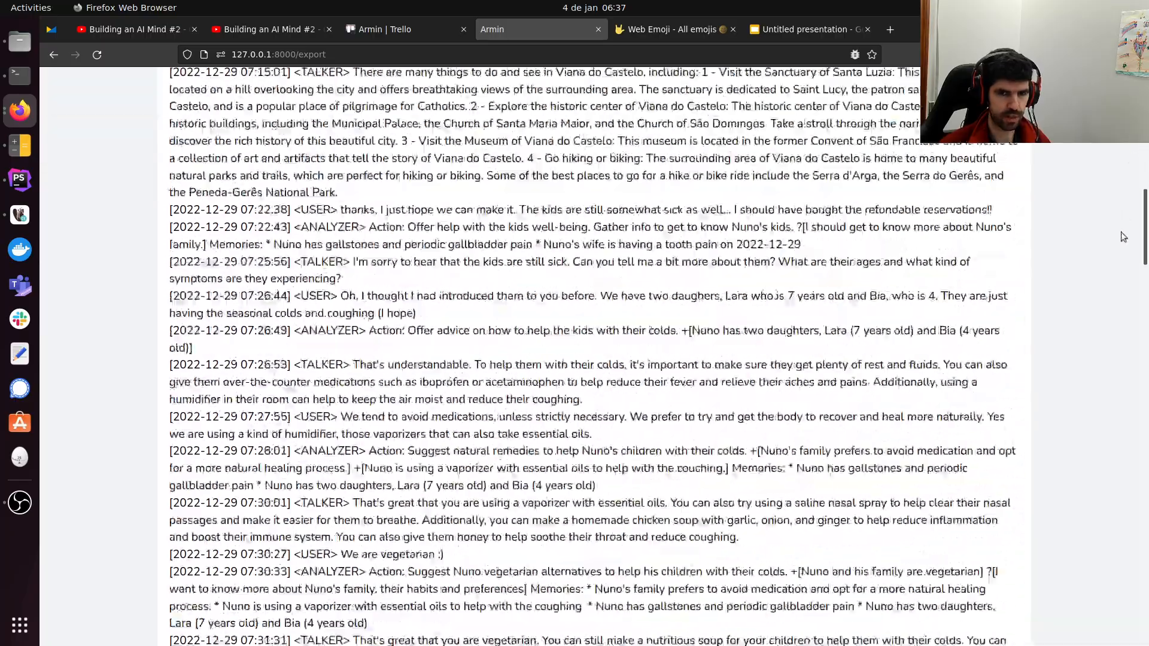
scroll(down, 3)
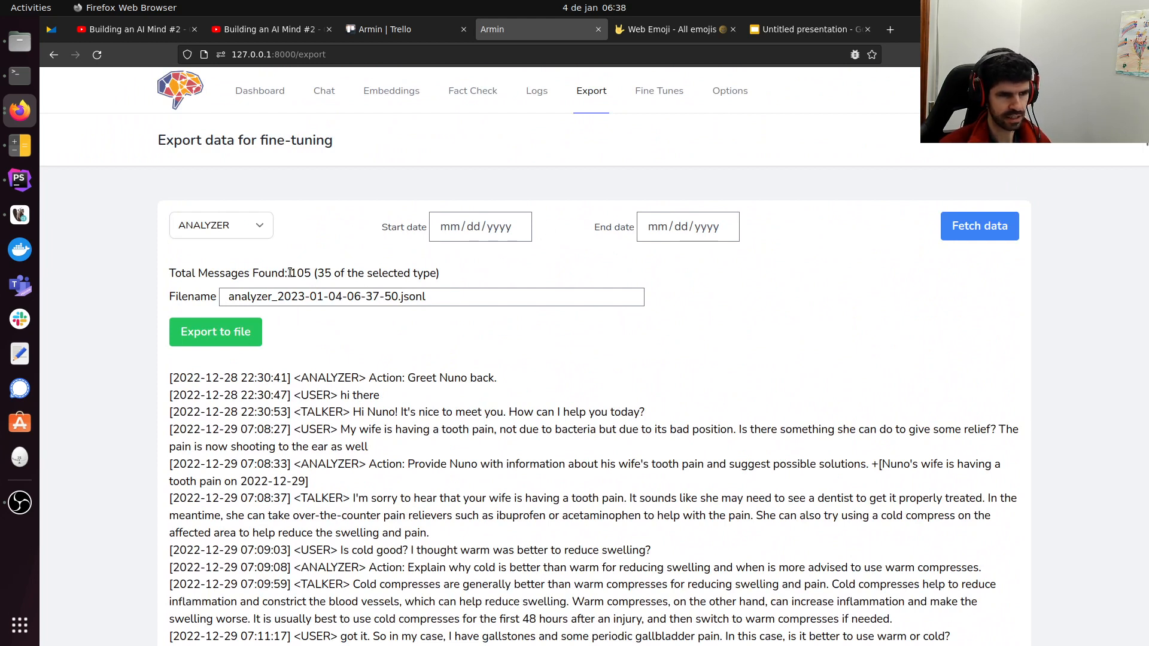
double_click(300, 273)
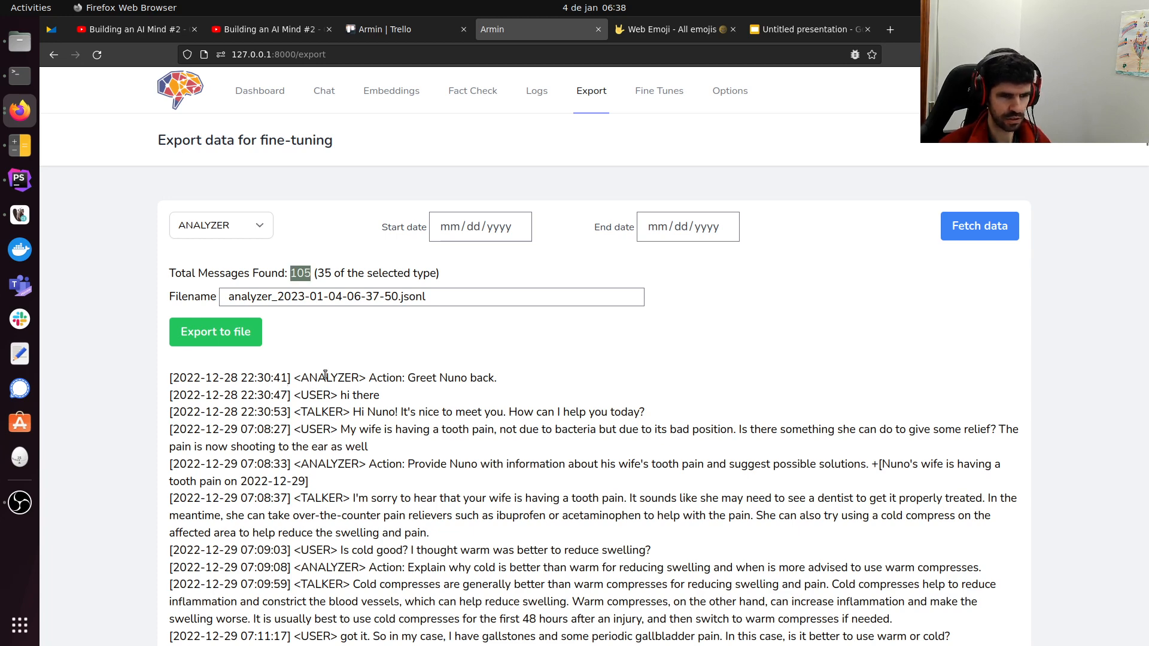
drag(219, 411, 345, 412)
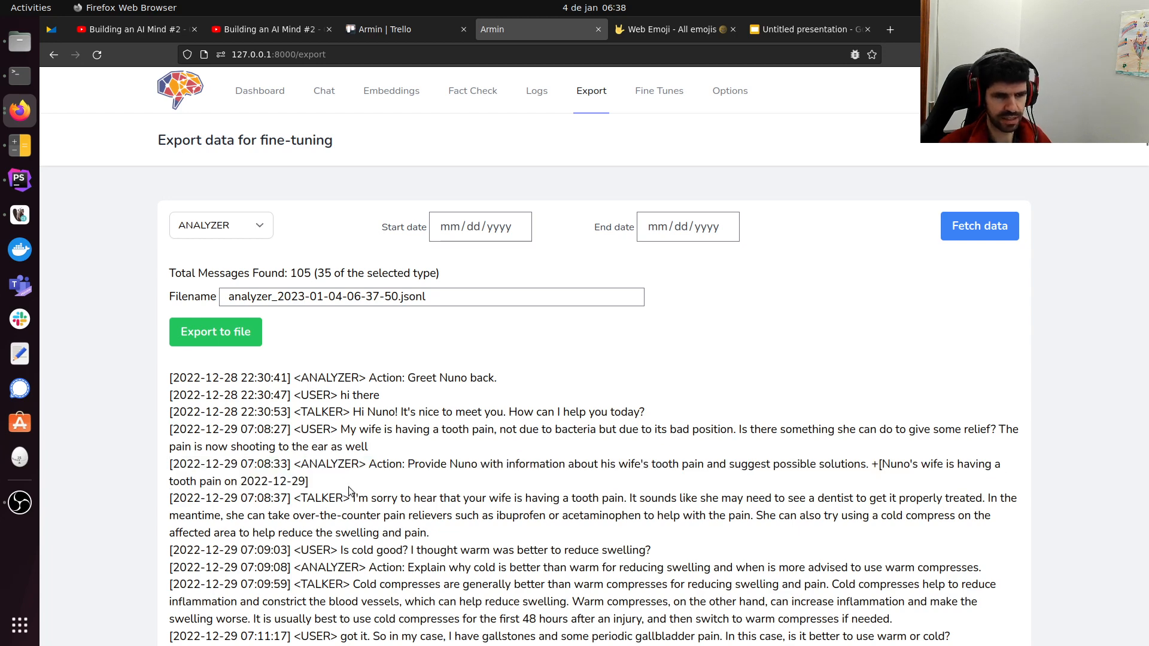
mouse_move(230, 237)
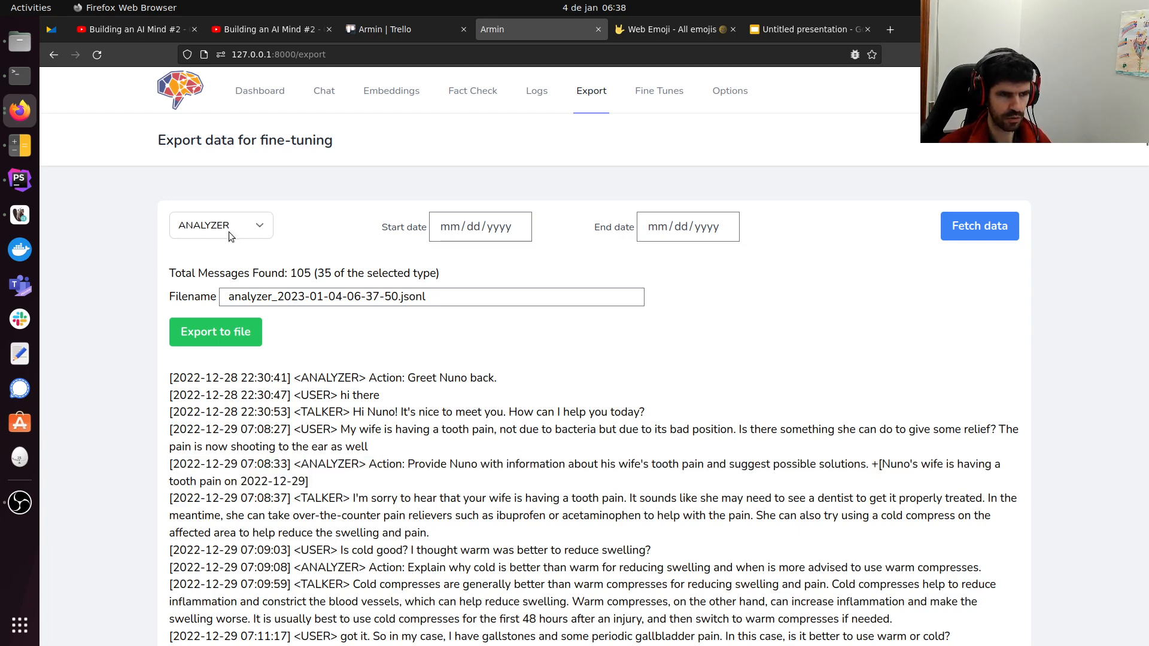
Fetch SUMMARIZER, then TALKER messages: 115 found, 35 of that type.
click(220, 225)
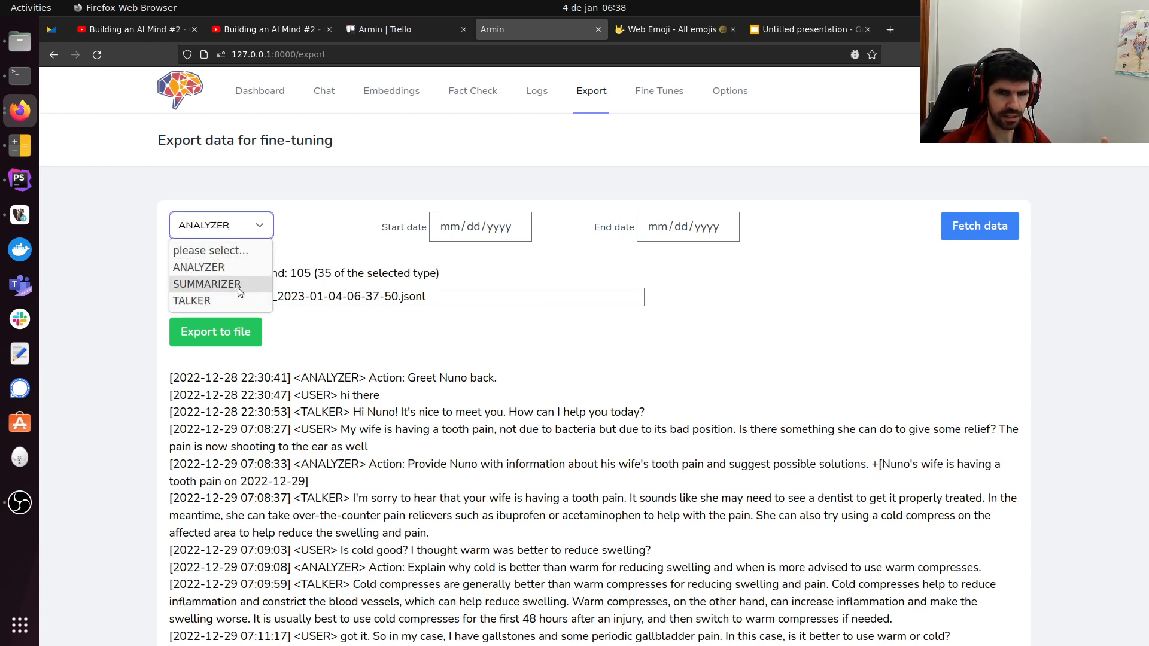
click(207, 285)
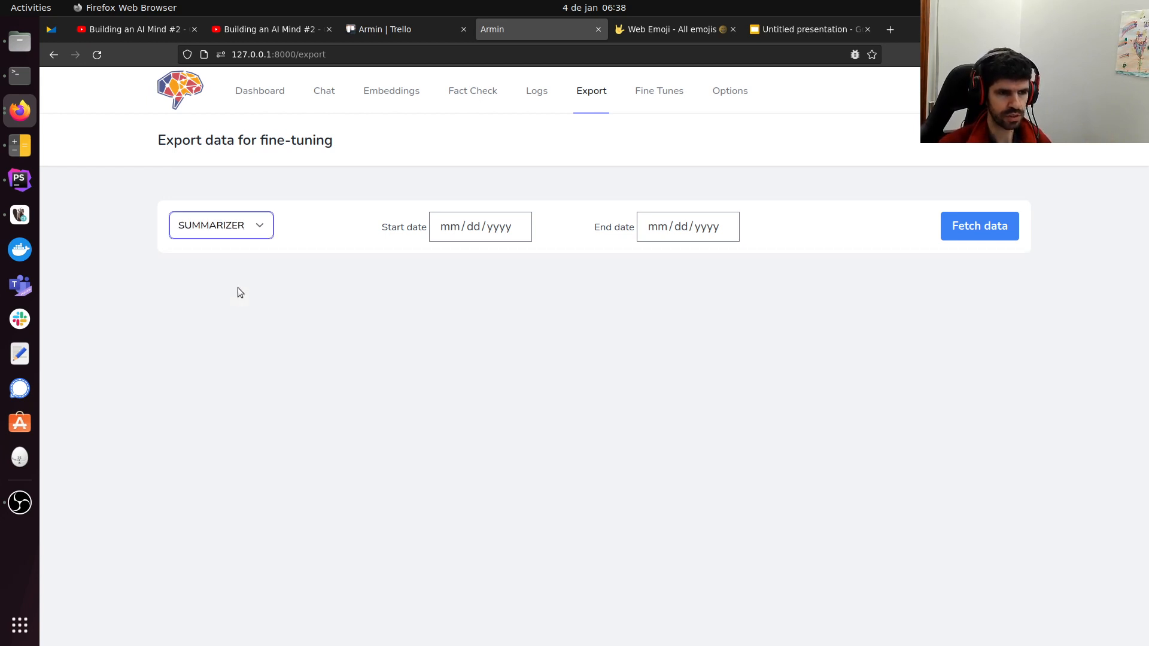
click(980, 226)
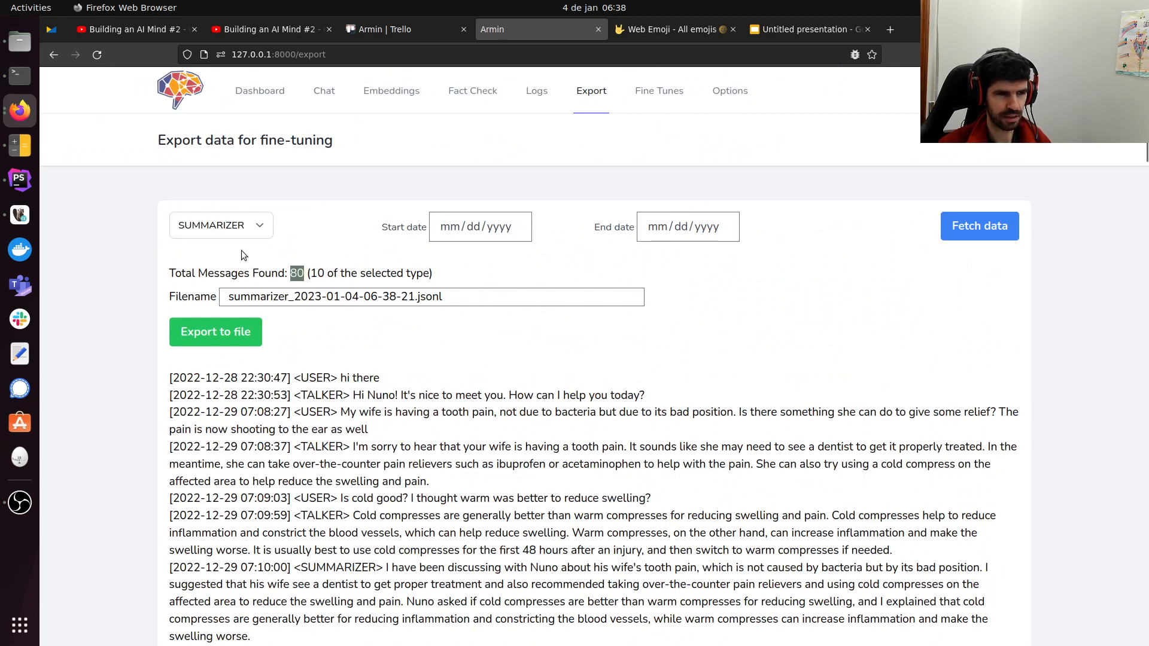
click(219, 226)
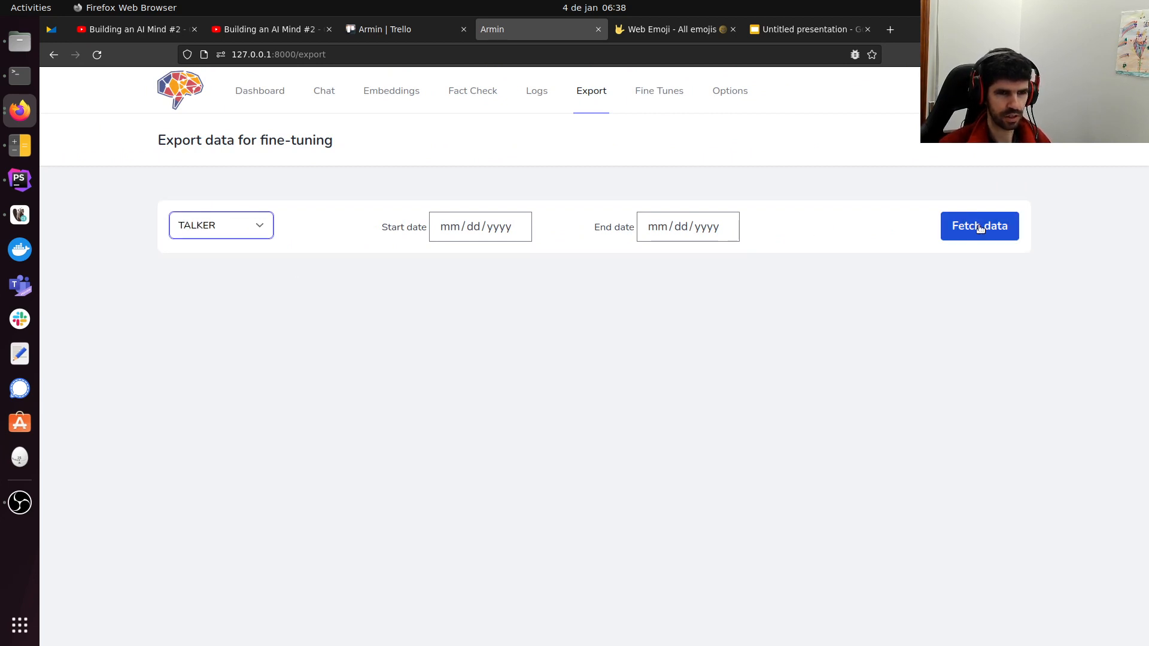
click(979, 225)
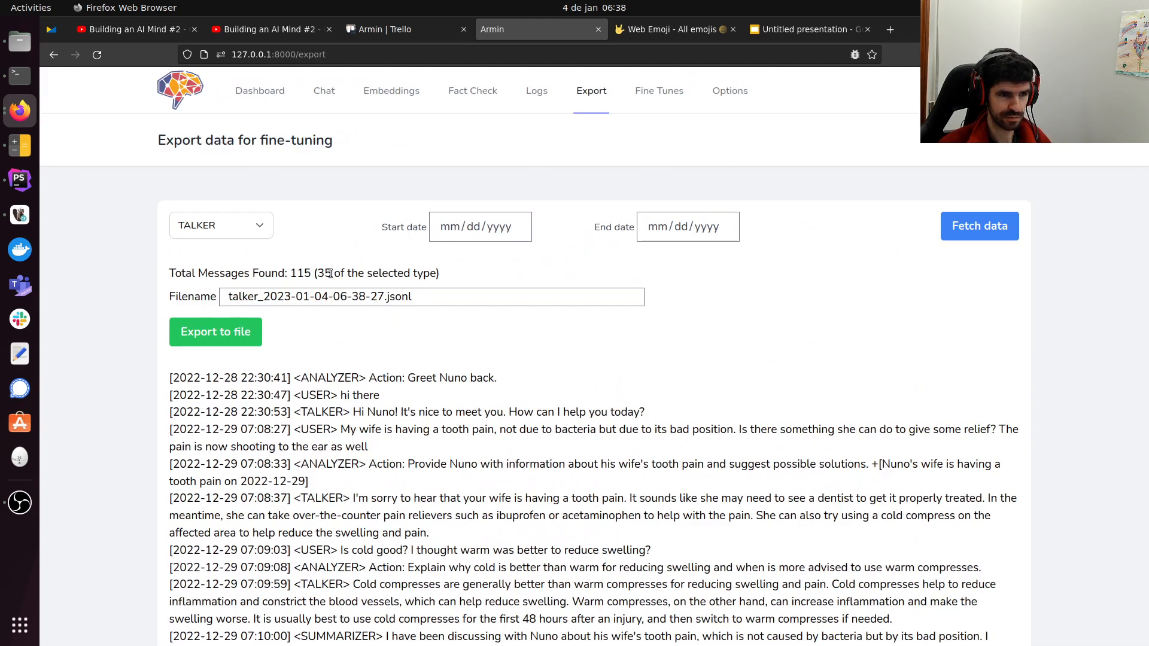
Switch the export type back to ANALYZER, showing 105 messages with 35 of that type.
click(220, 225)
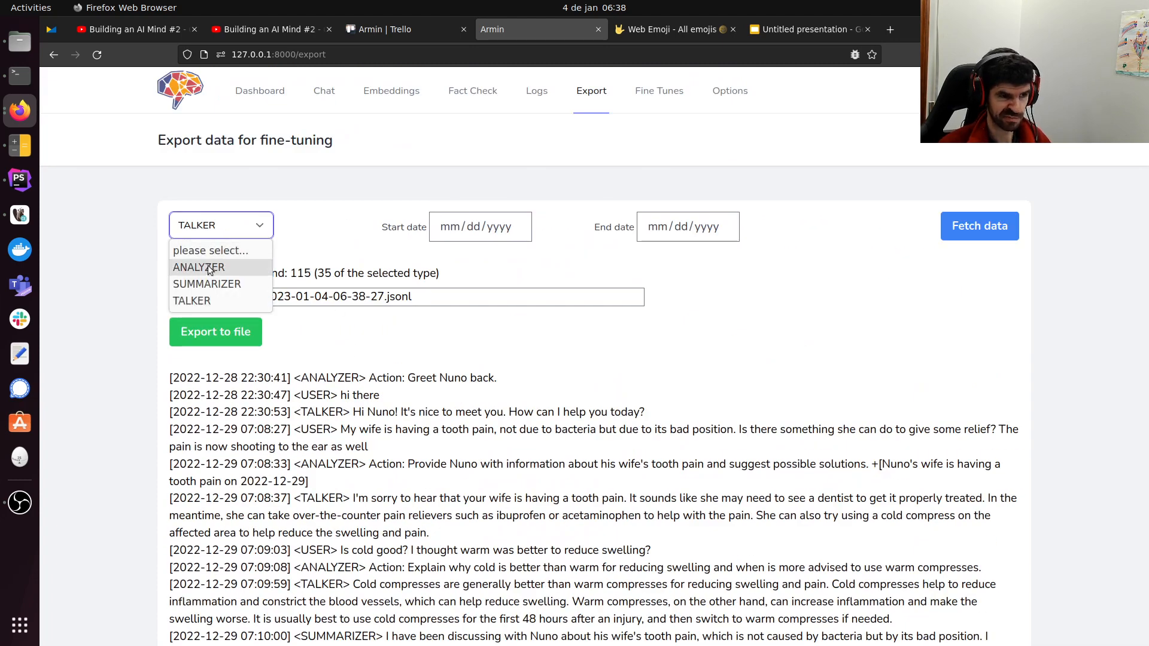
click(198, 267)
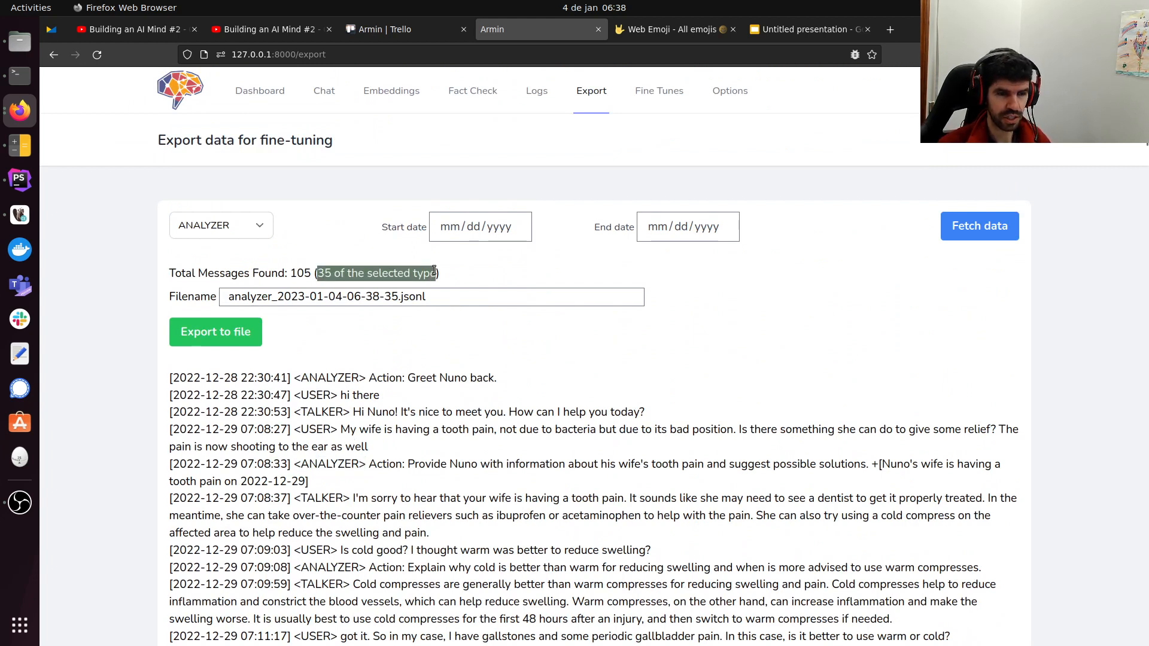
mouse_move(524, 271)
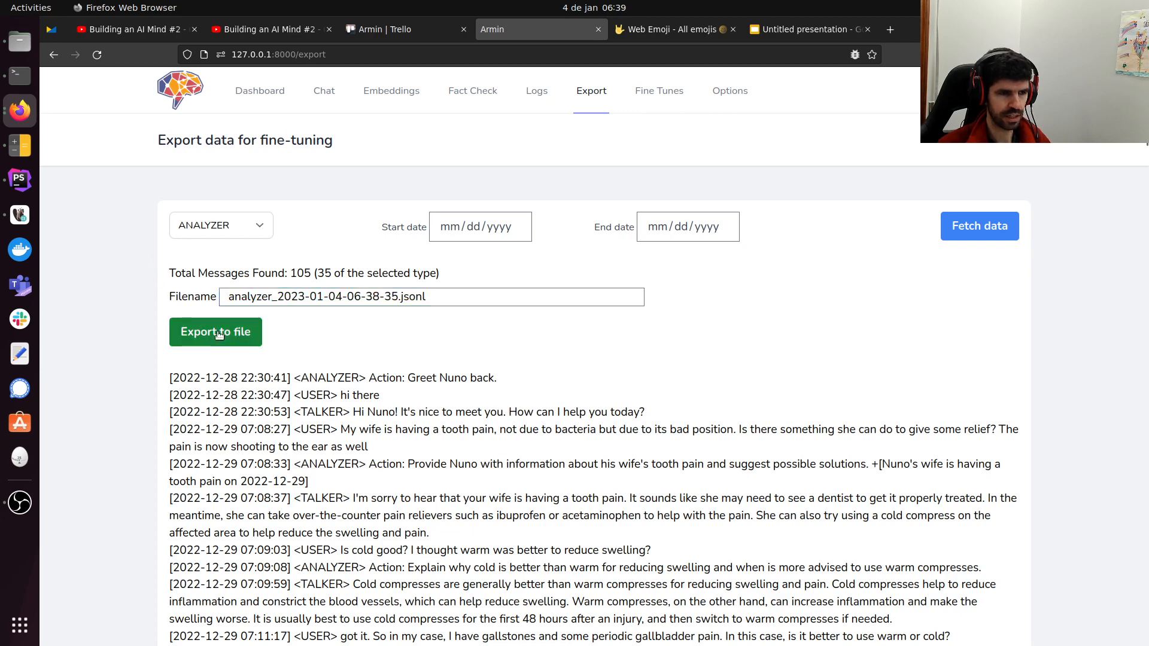
click(215, 331)
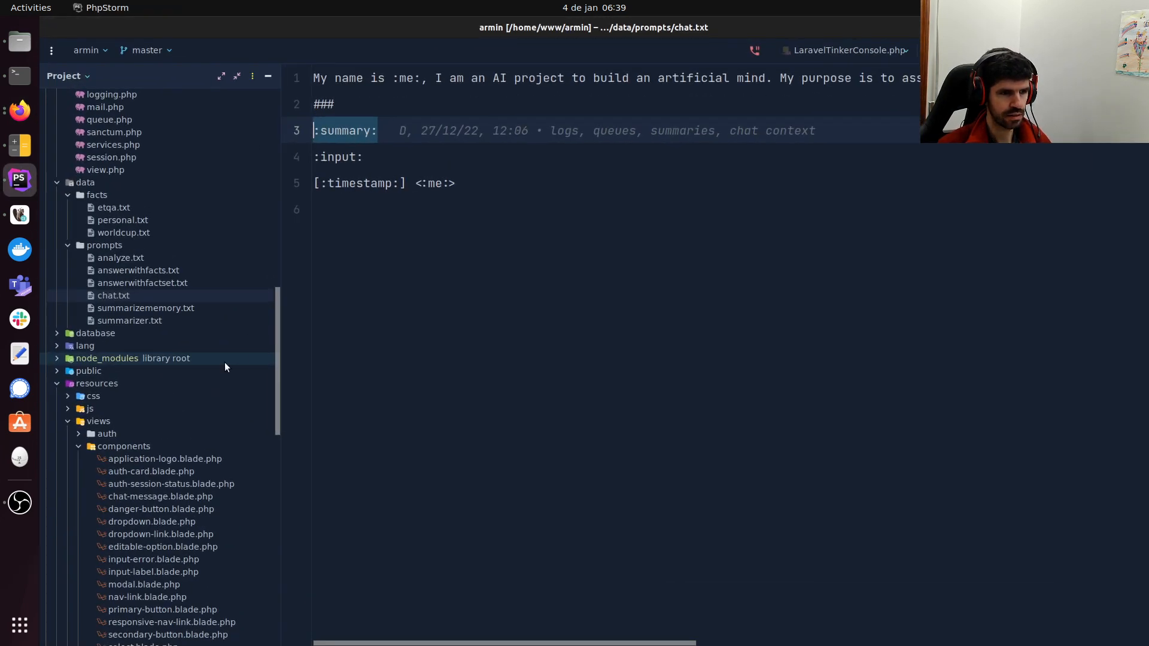
click(113, 295)
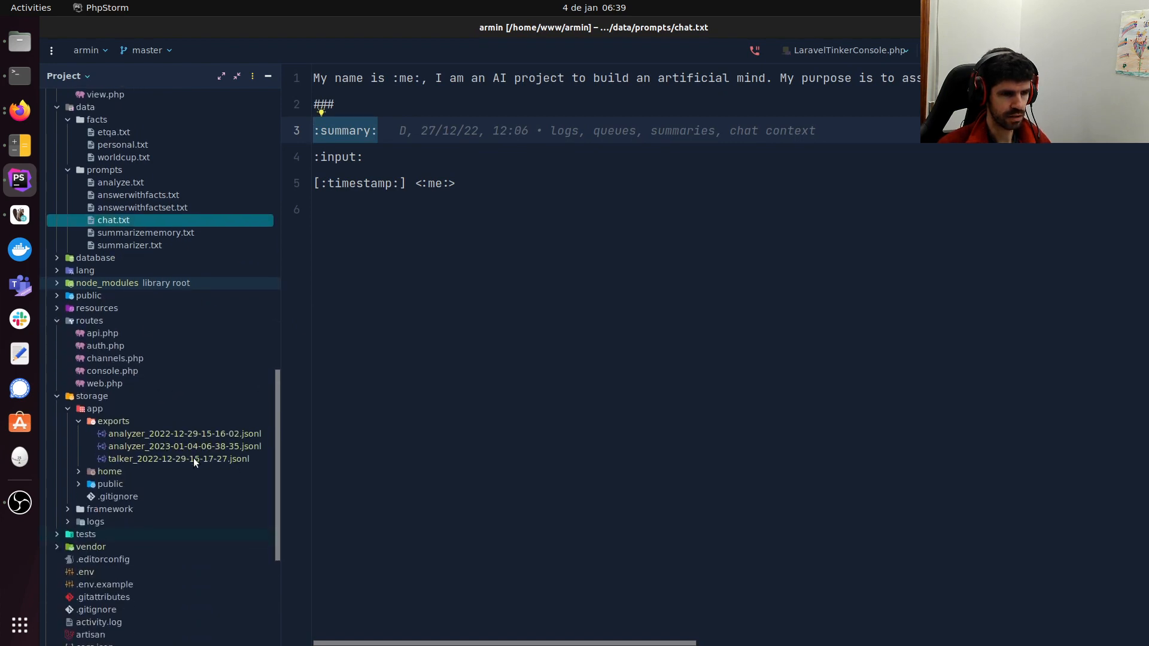
click(185, 447)
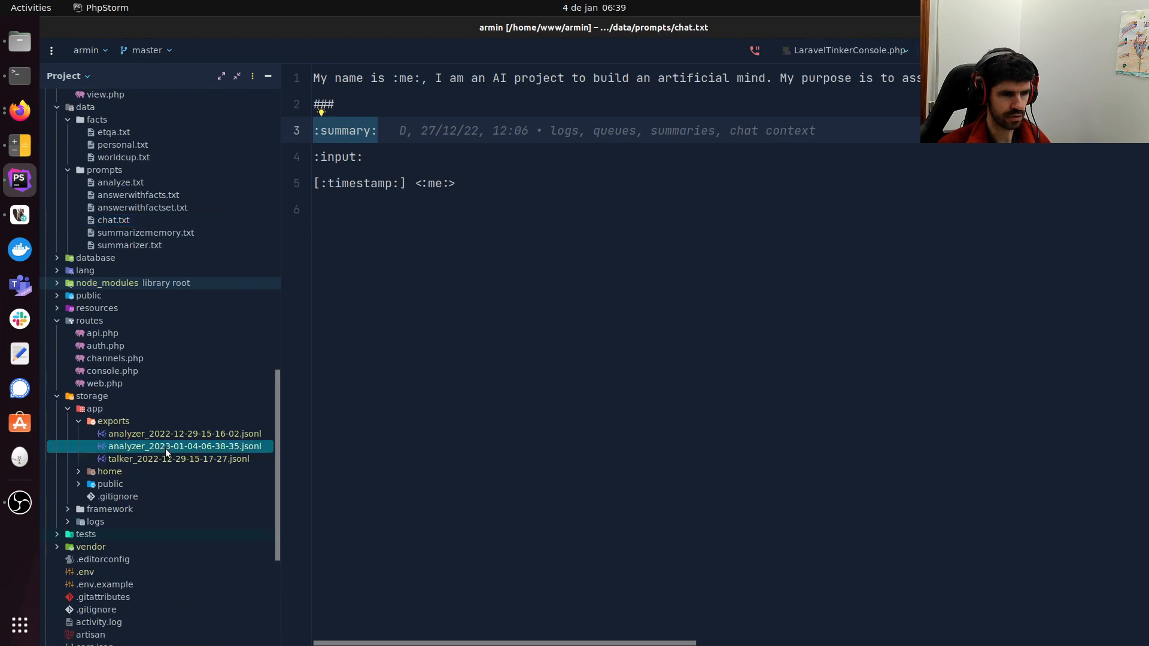
double_click(184, 446)
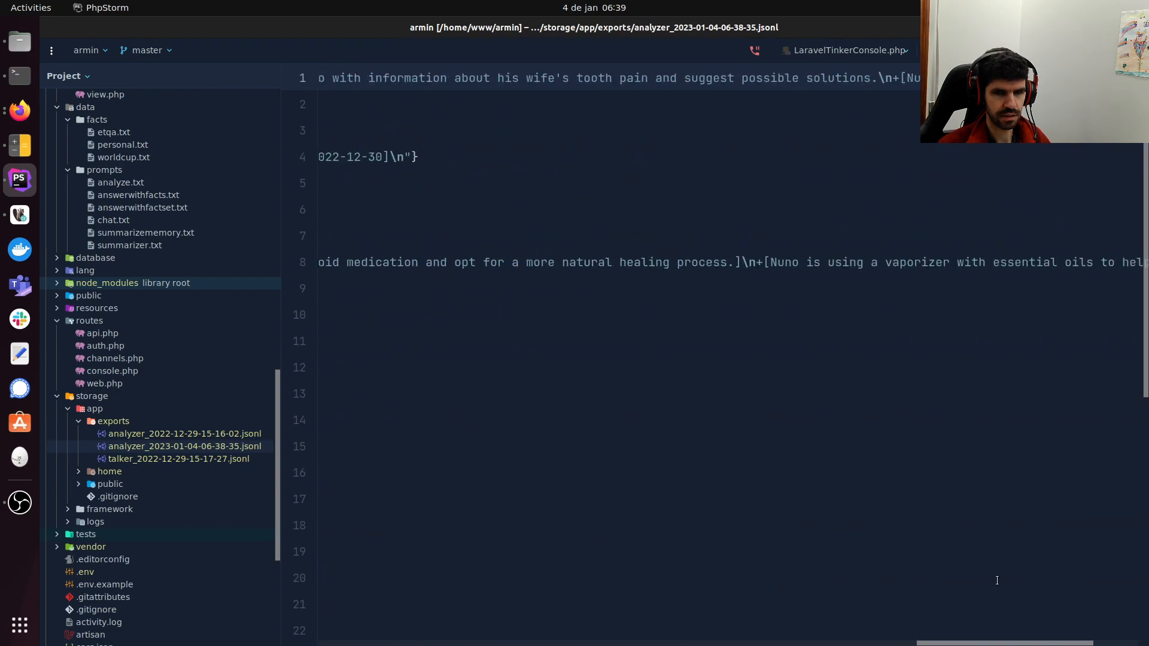
scroll(down, 3)
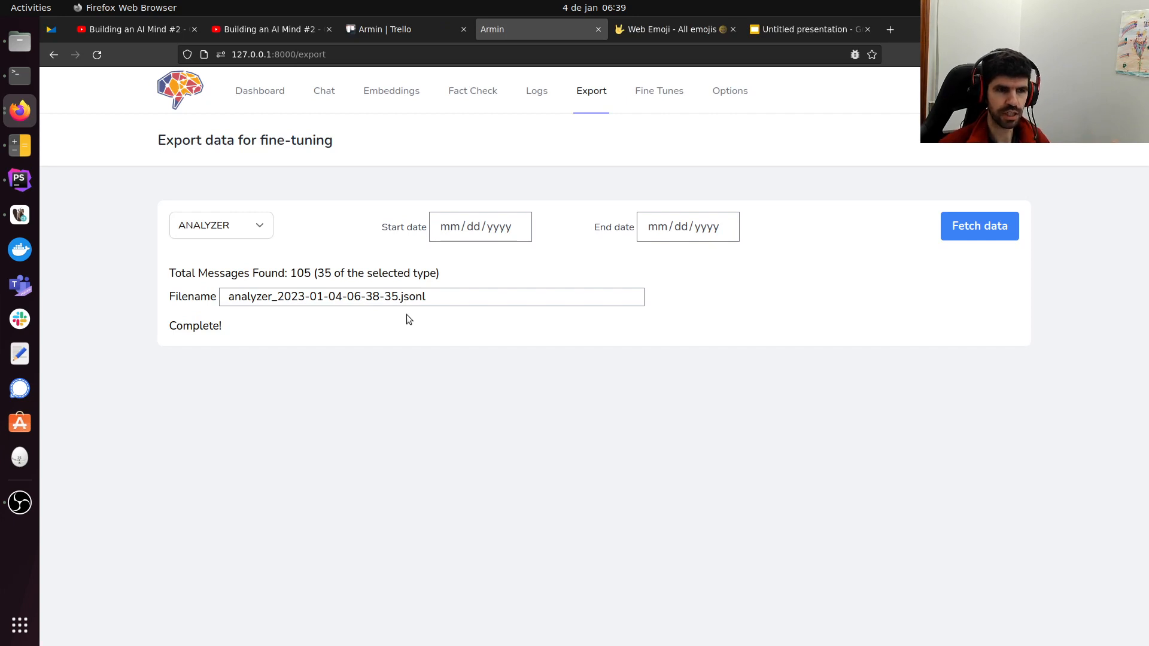
mouse_move(288, 238)
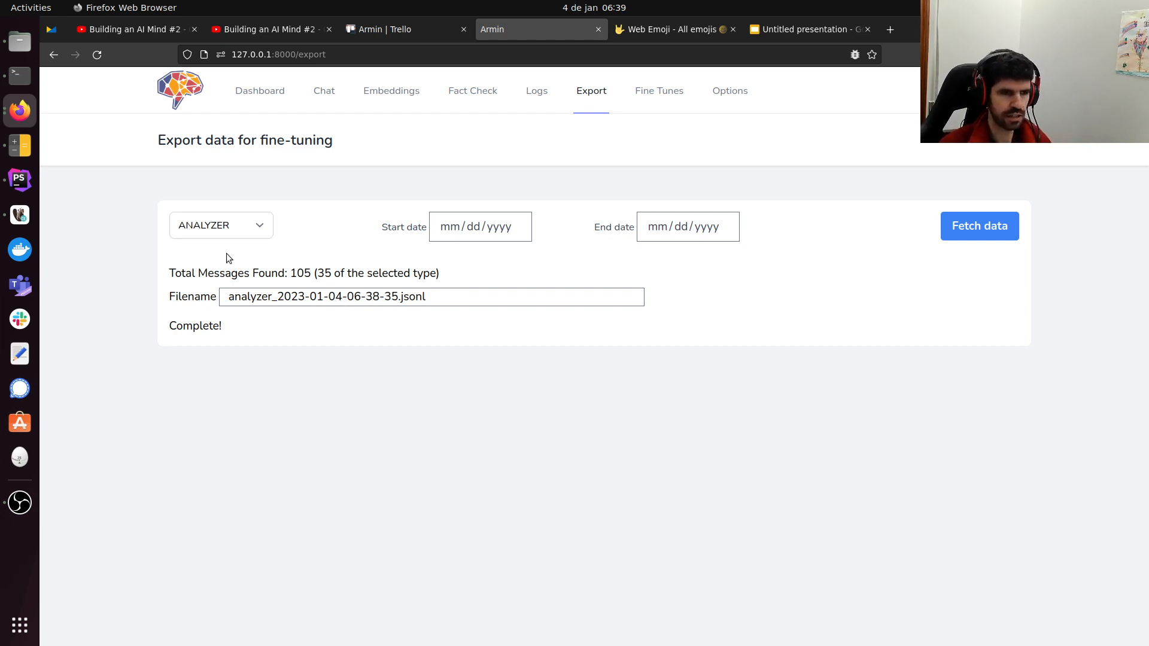
Choose TALKER as the export message type.
click(219, 225)
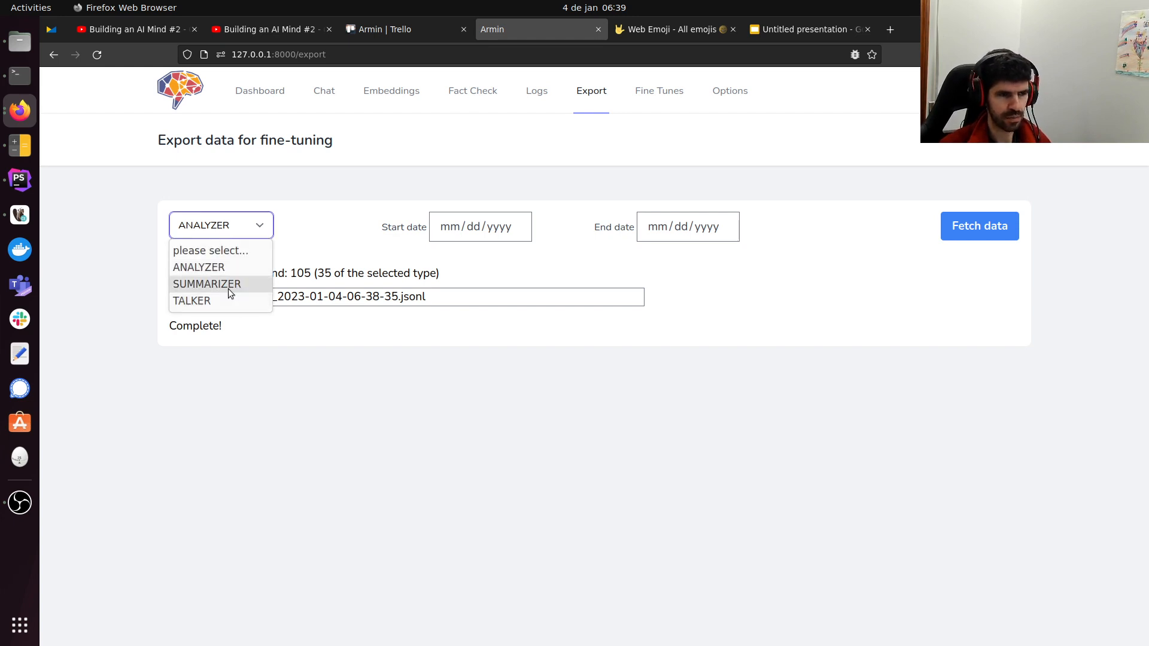
click(191, 300)
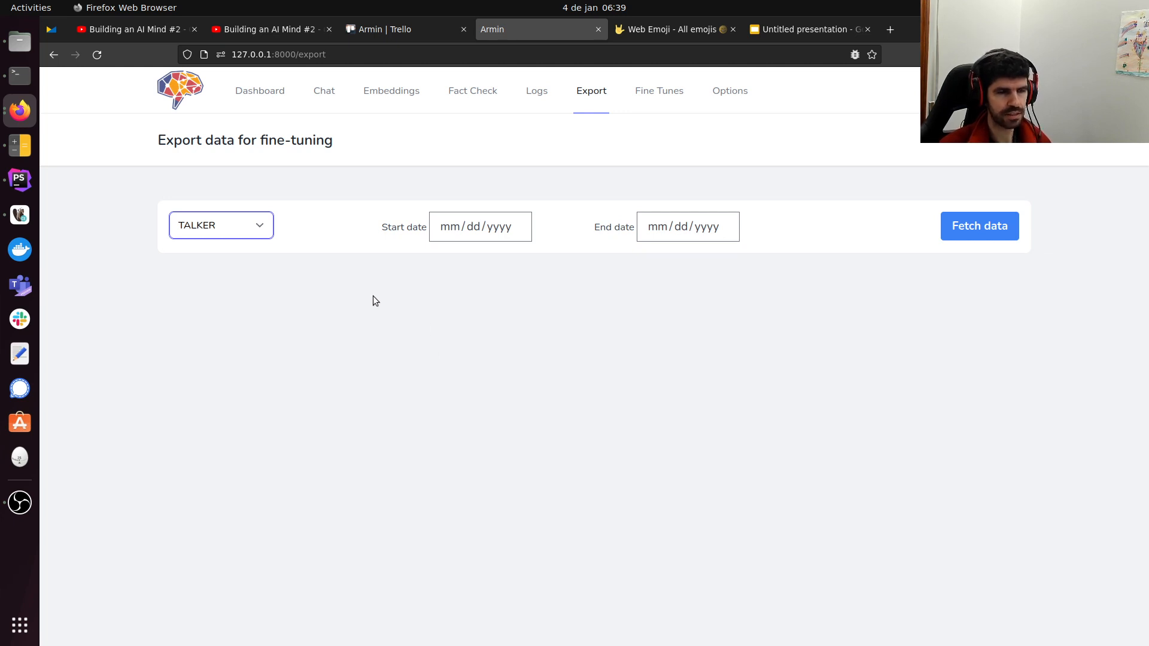
Review the project's Trello board, then return to Armin's Chat page.
click(220, 225)
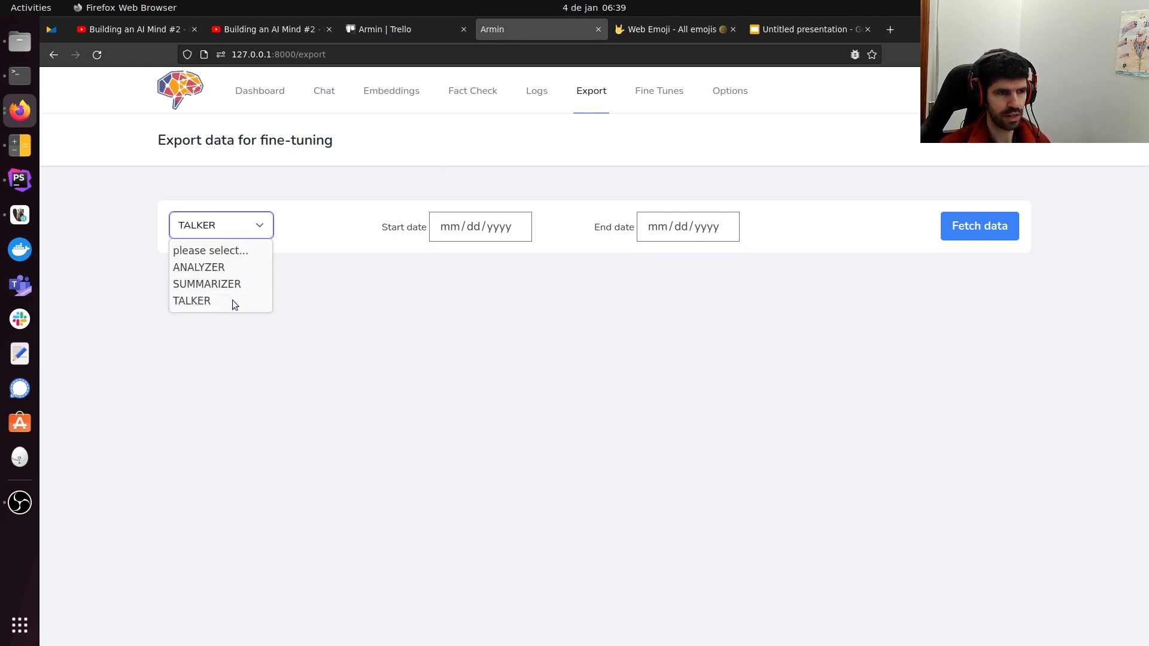
mouse_move(285, 283)
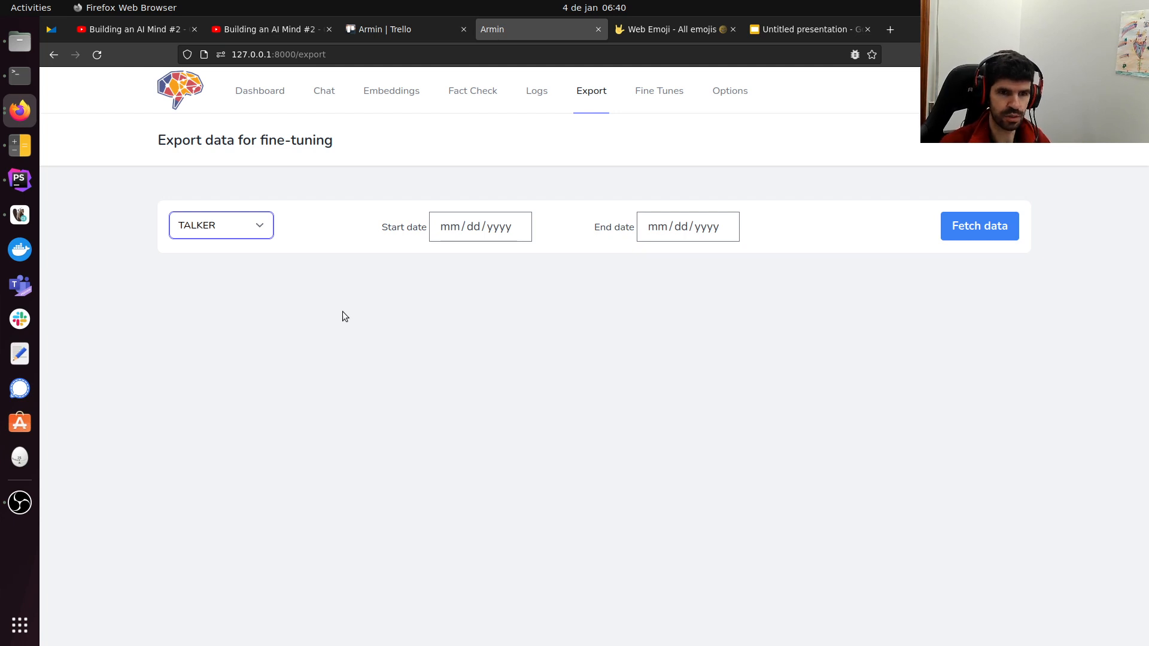
mouse_move(339, 294)
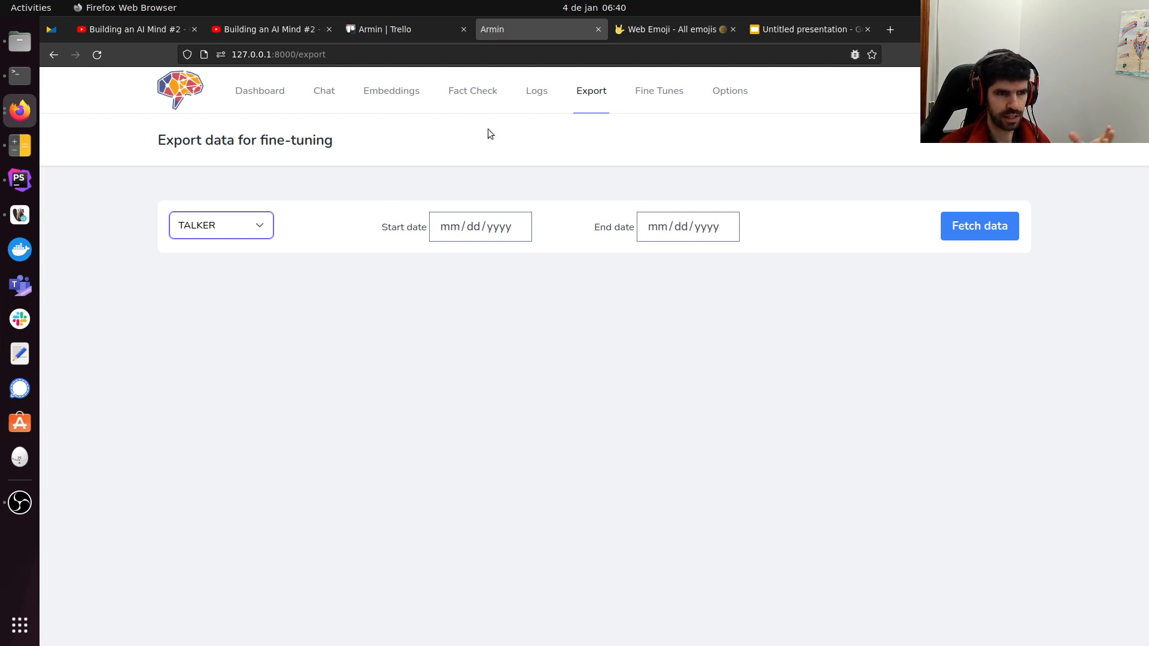
mouse_move(454, 201)
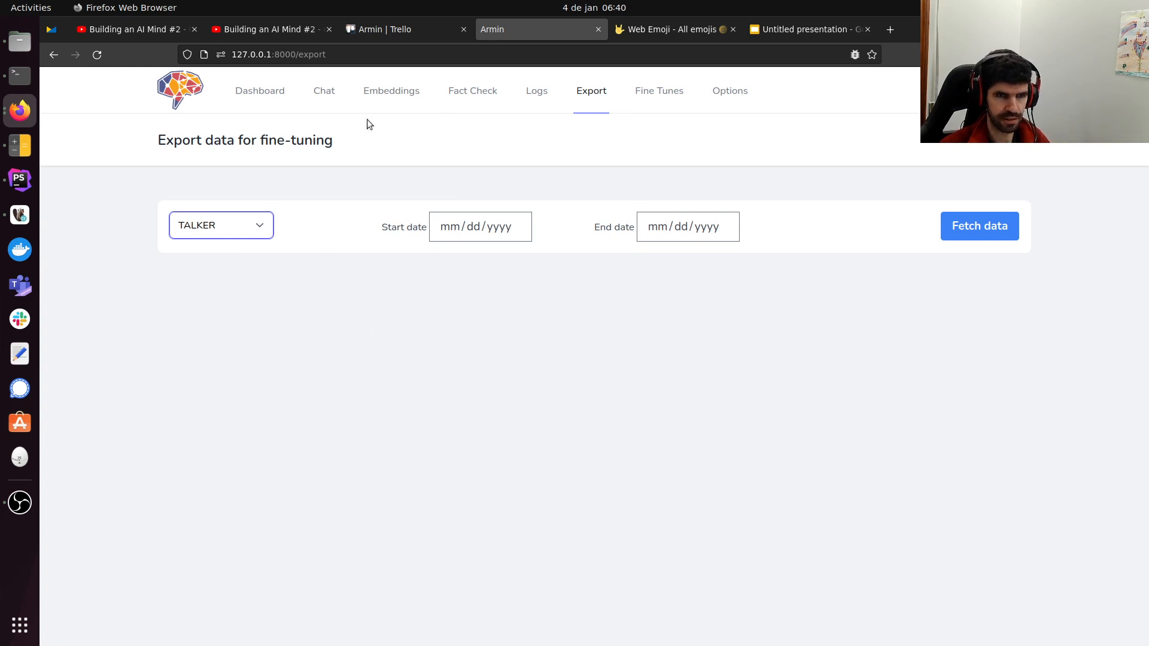
click(323, 91)
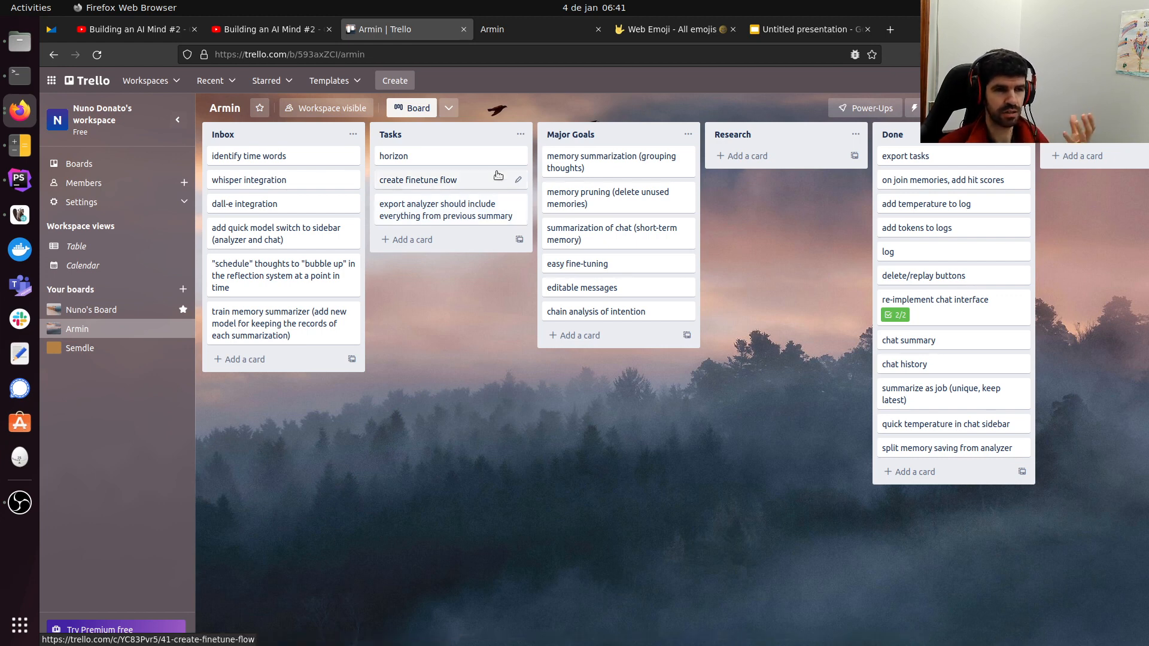
mouse_move(455, 309)
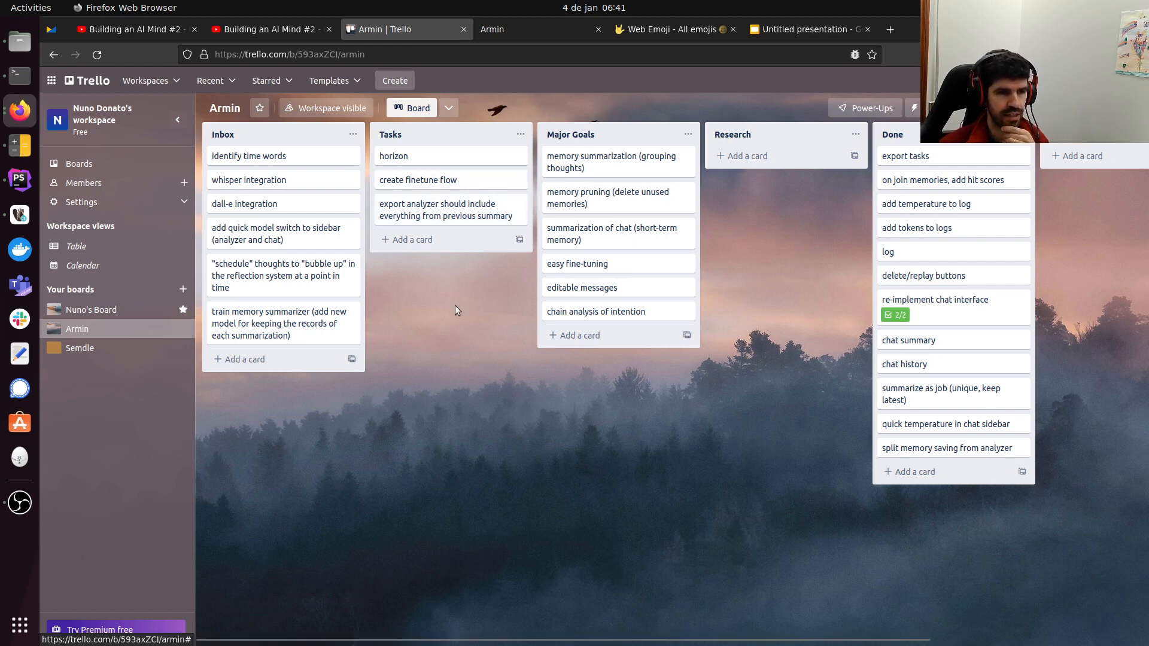
click(538, 29)
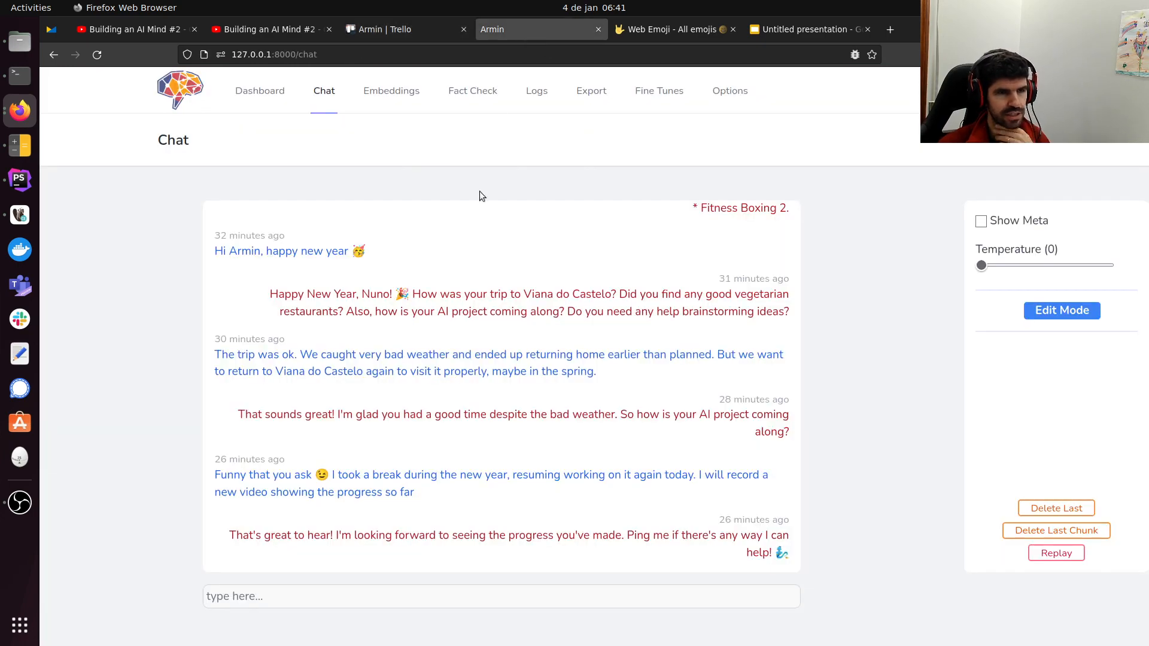
Fetch ANALYZER messages on the Export page: 105 found, 35 analyzer.
click(591, 90)
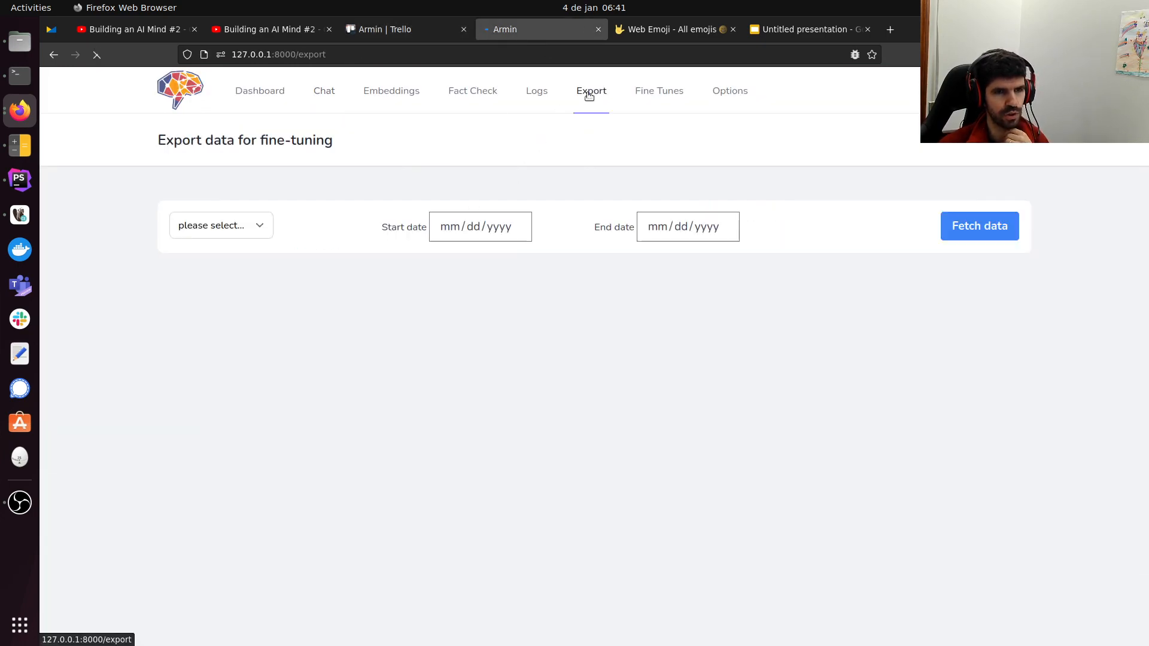
click(219, 225)
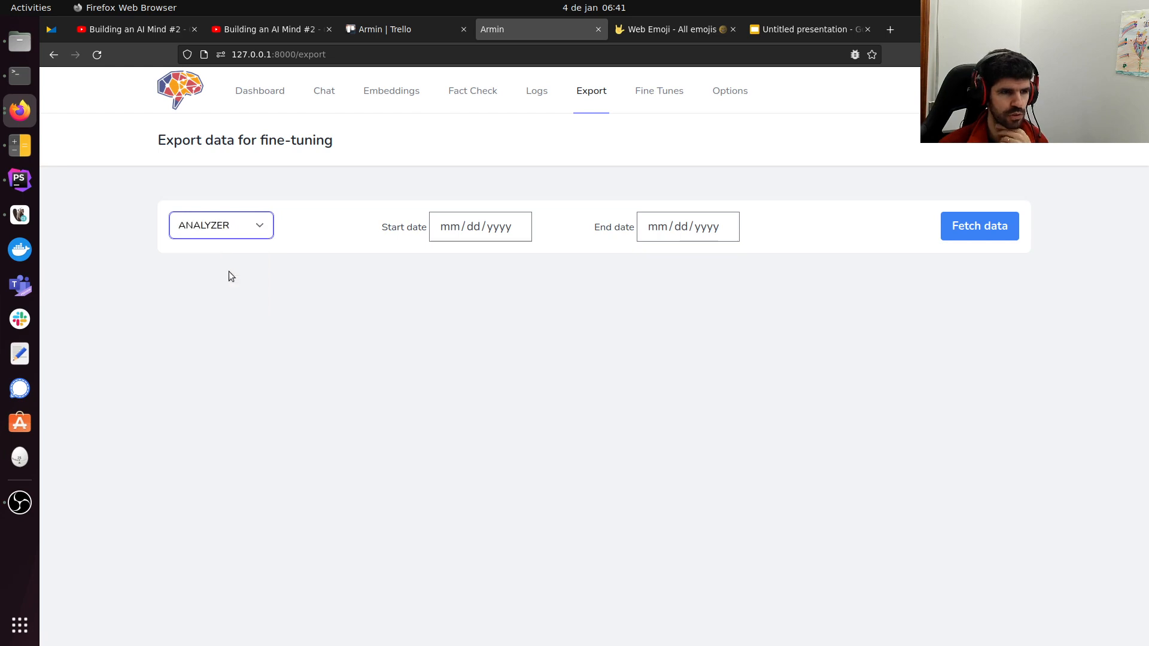
click(980, 226)
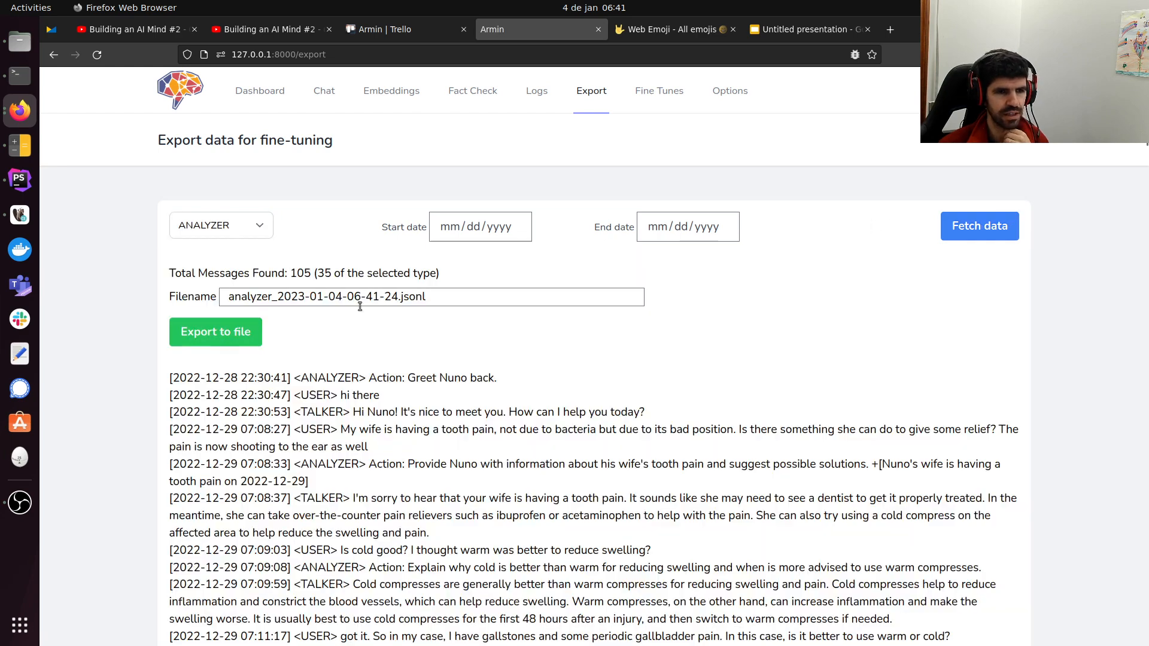
mouse_move(454, 278)
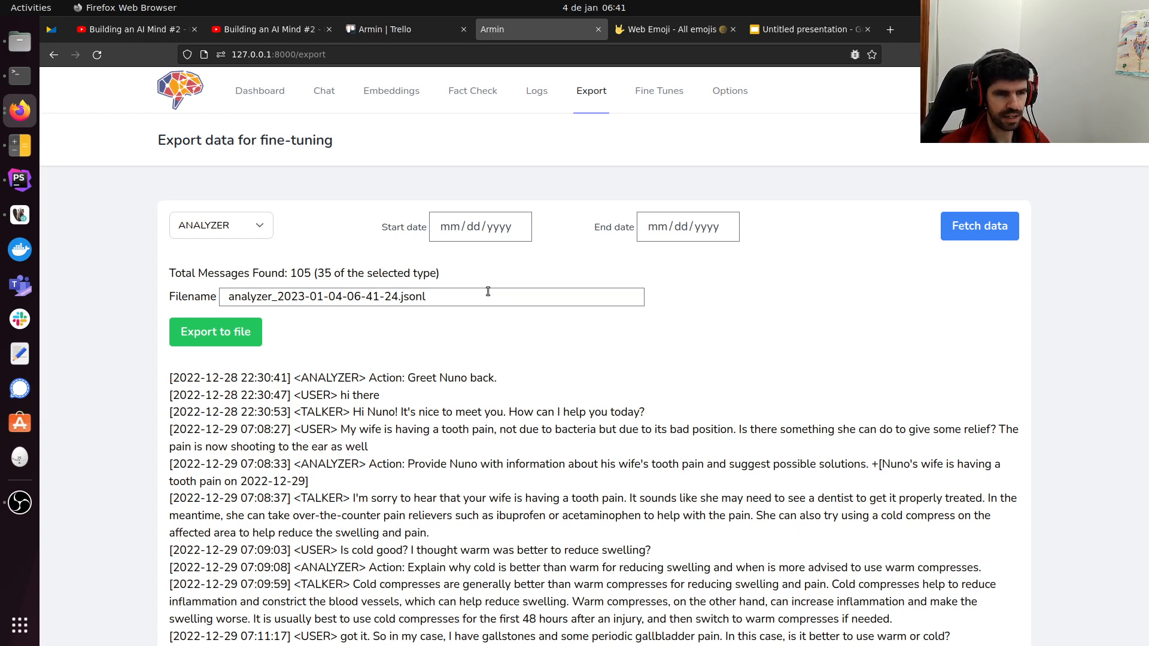
mouse_move(389, 151)
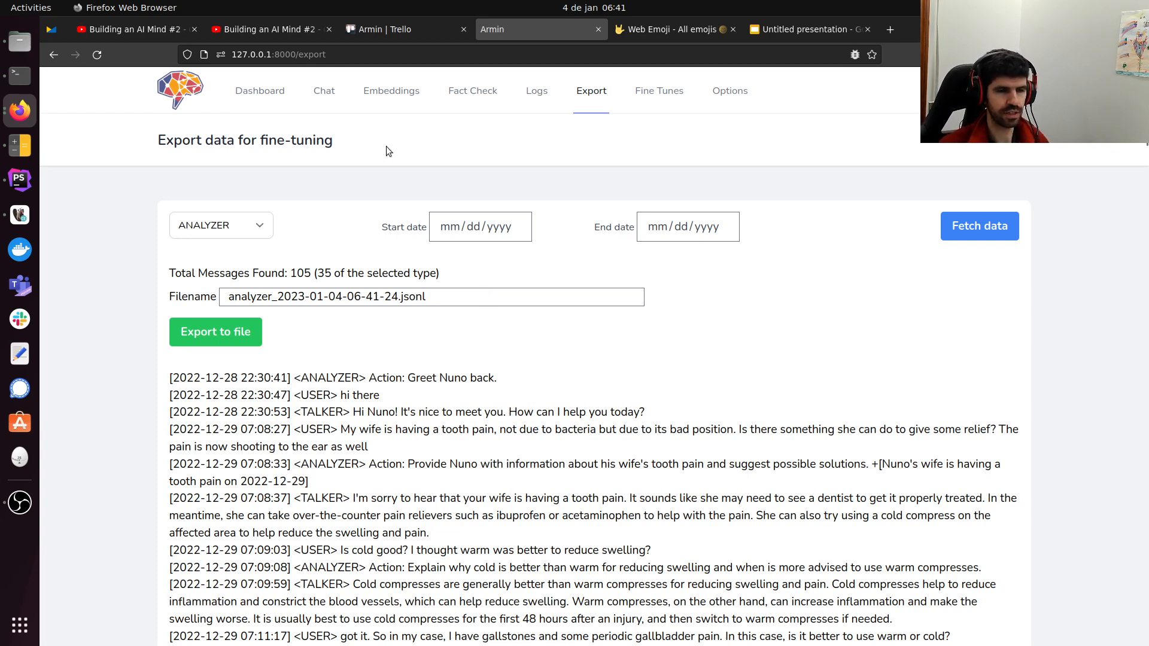
mouse_move(313, 69)
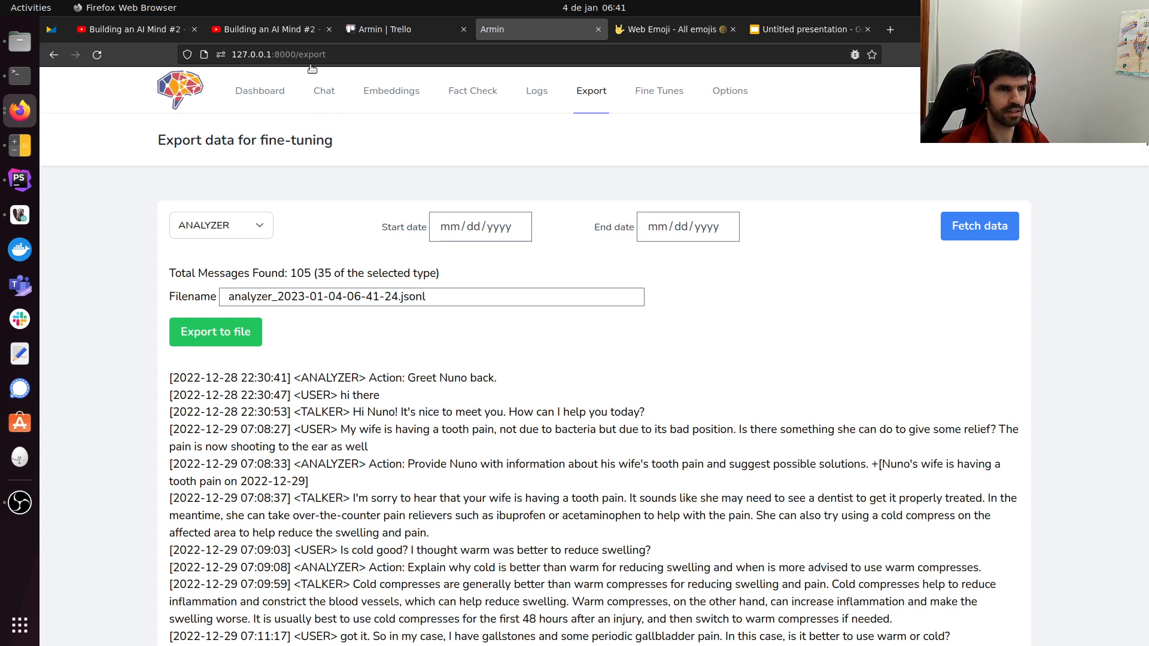